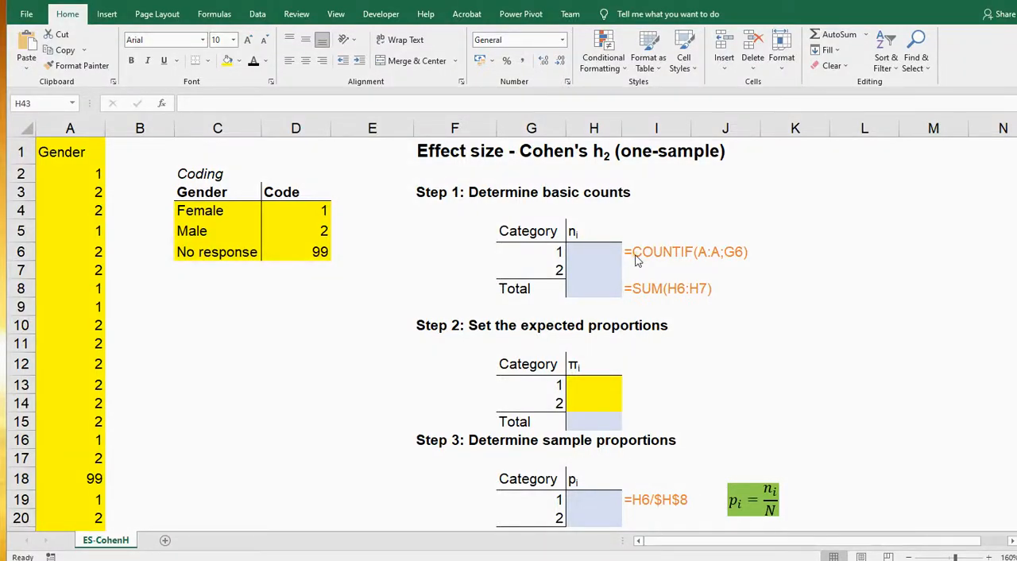
pyautogui.moveTo(620, 172)
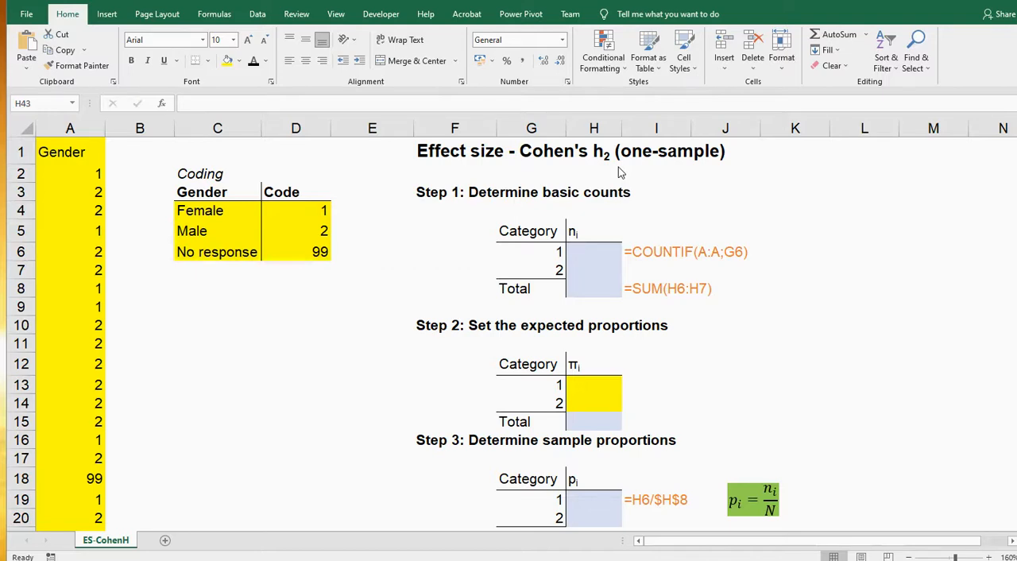
pyautogui.moveTo(589, 181)
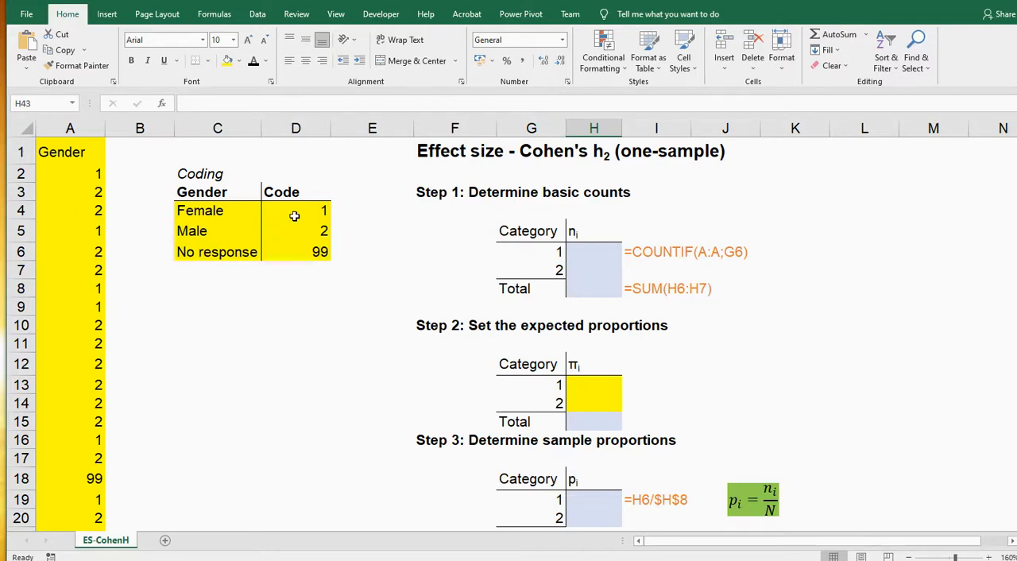
# Step: Review the coding table entries for Female and No response code 99
pyautogui.click(217, 209)
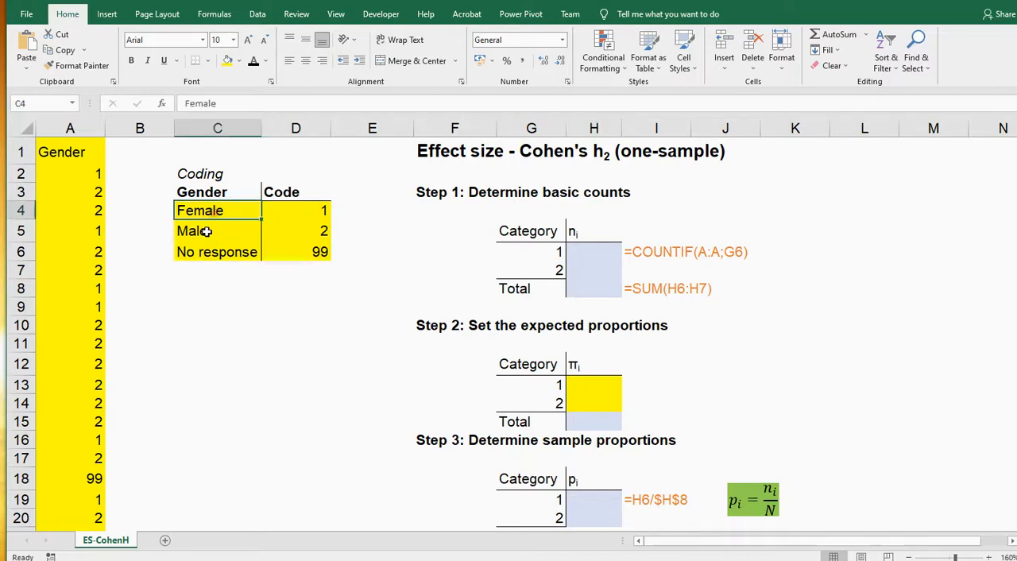
pyautogui.click(295, 251)
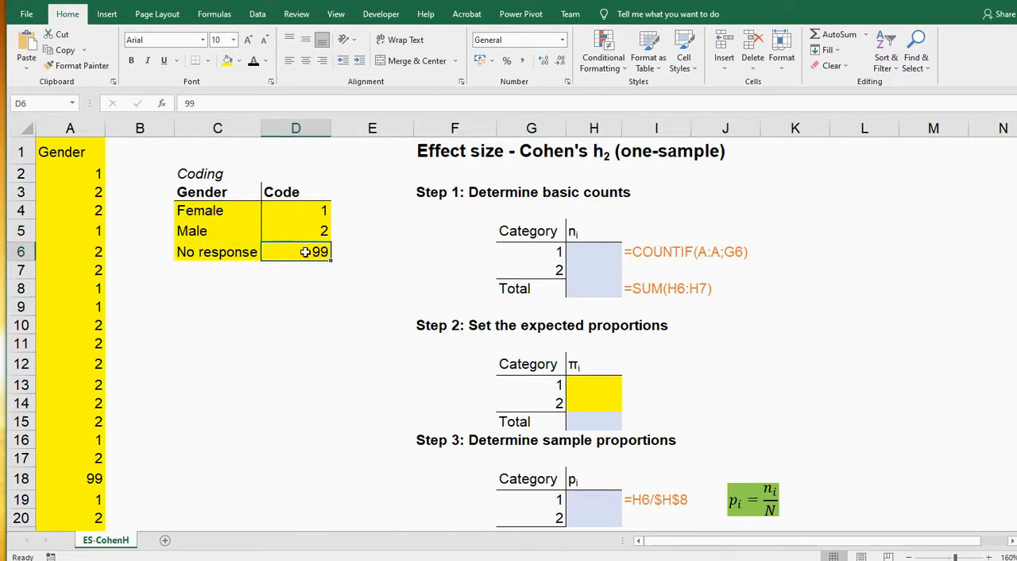
pyautogui.moveTo(203, 308)
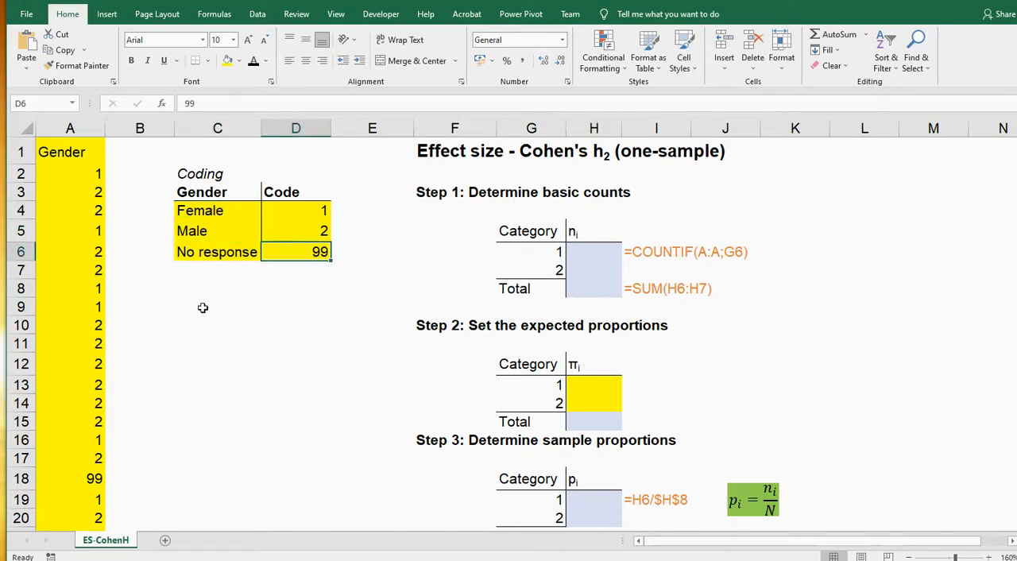
pyautogui.scroll(-3)
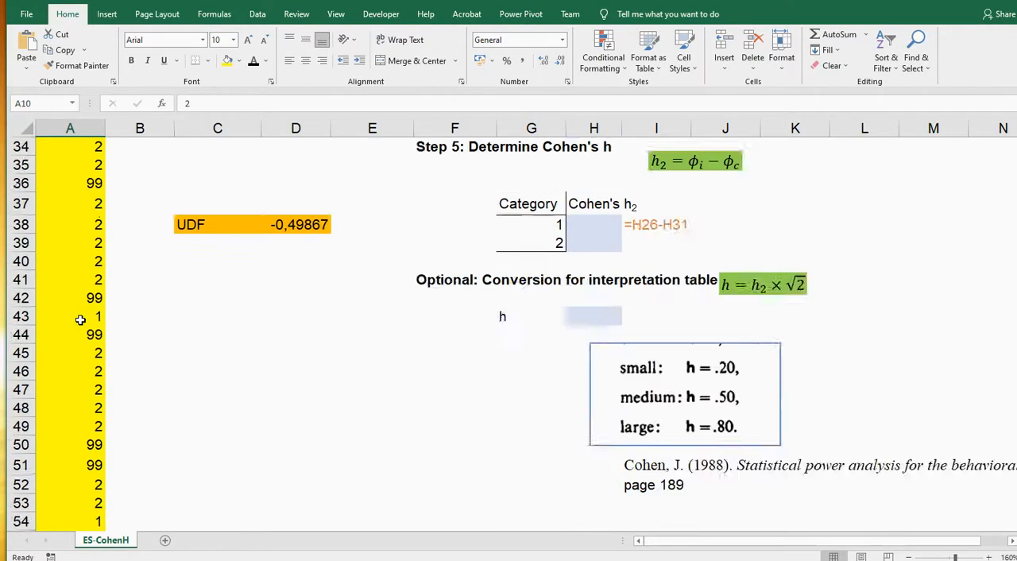
pyautogui.scroll(3)
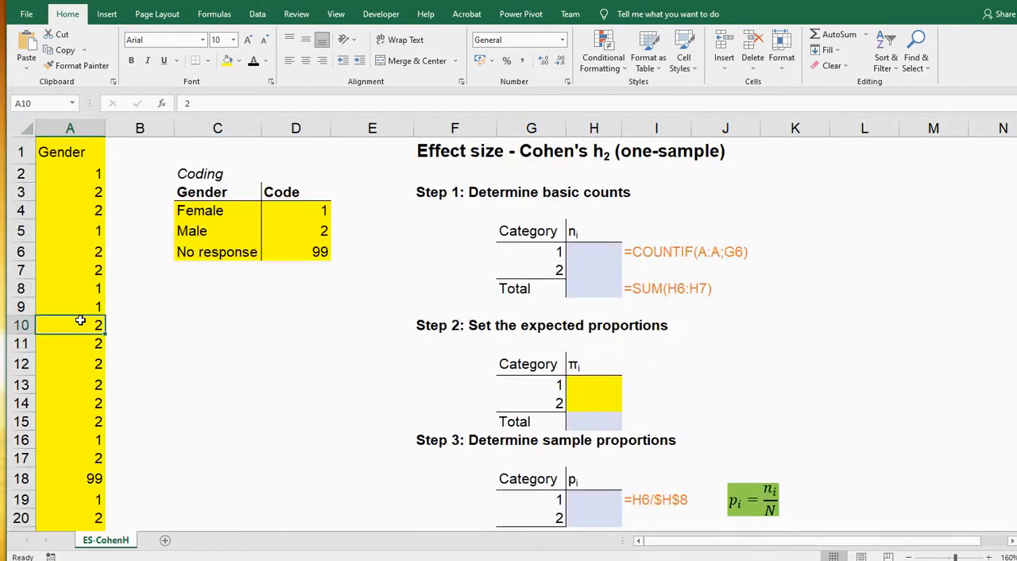
# Step: Count categories with COUNTIF over column A in H6:H7 and total in H8 (12, 34, 46)
pyautogui.click(593, 251)
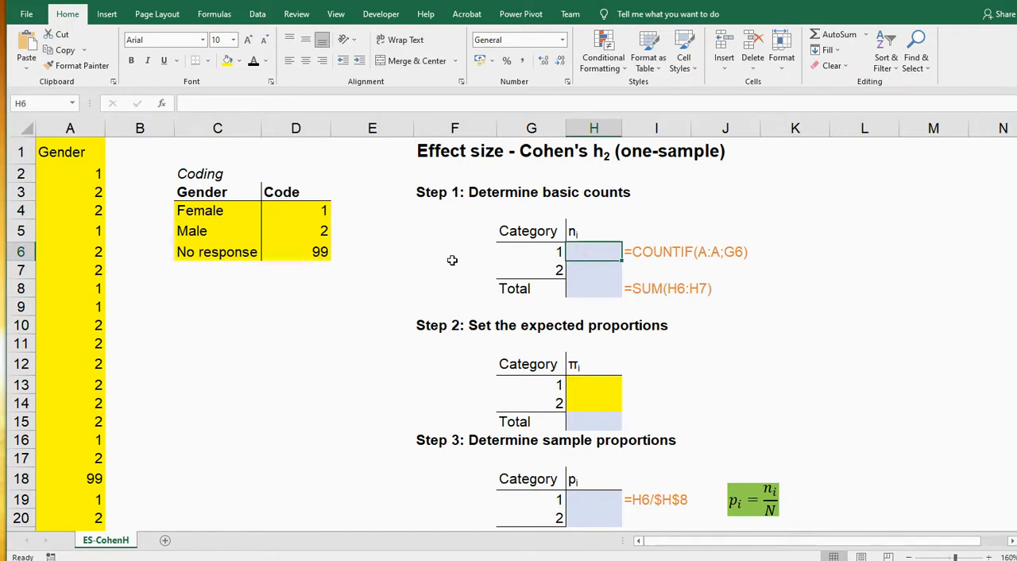
pyautogui.moveTo(384, 287)
pyautogui.write('=')
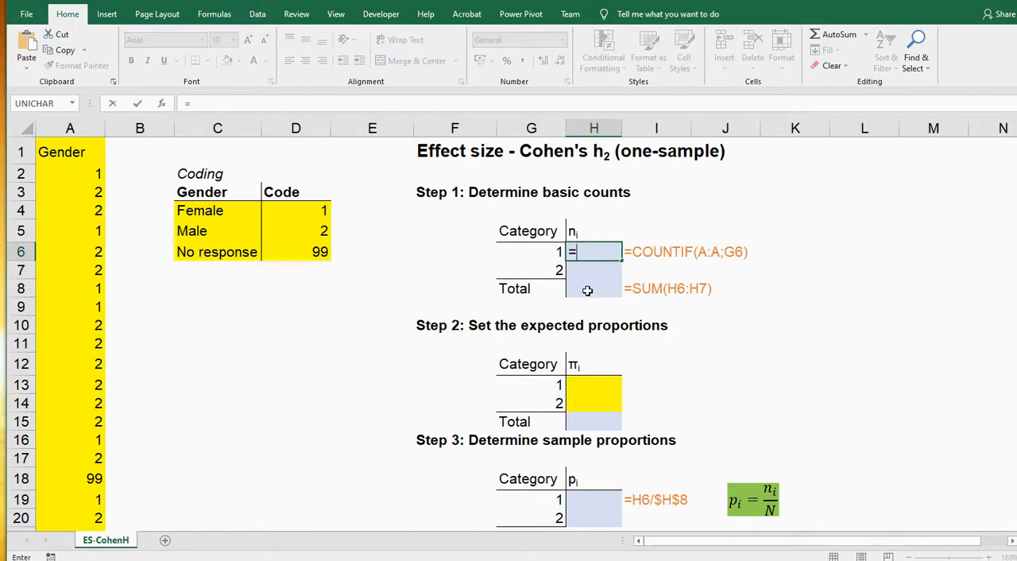
pyautogui.write('countif(')
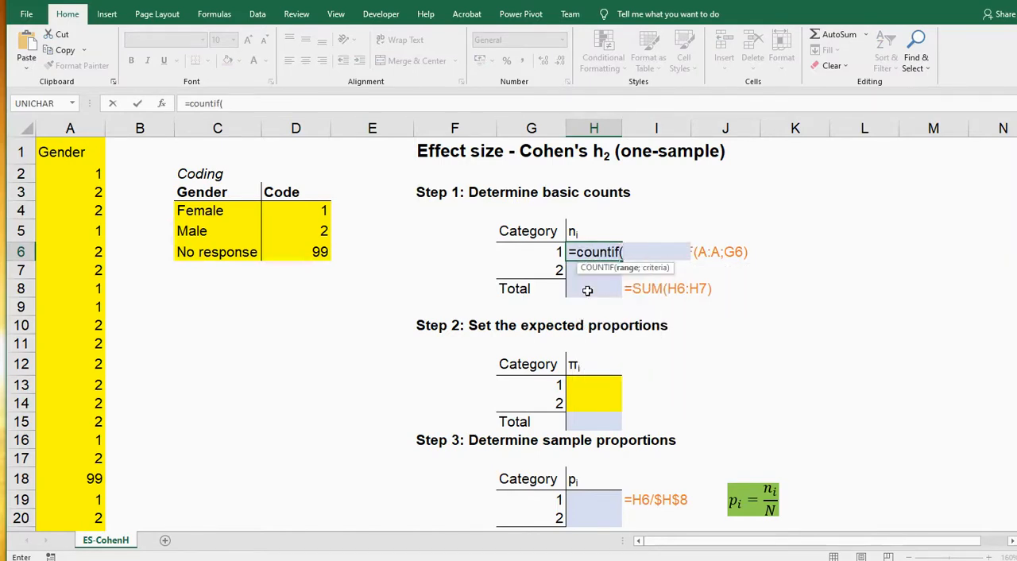
pyautogui.write('A:A;')
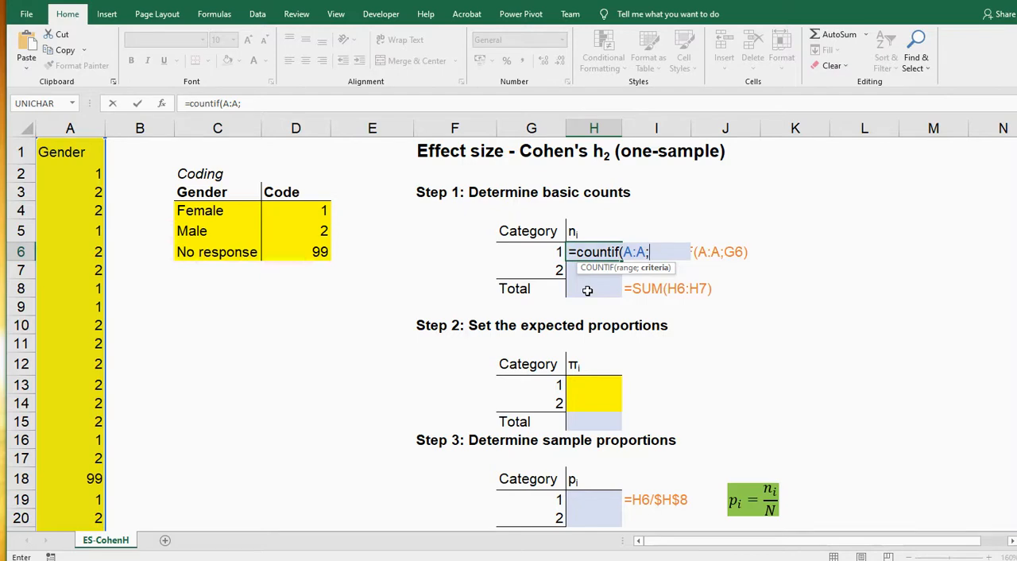
pyautogui.moveTo(543, 247)
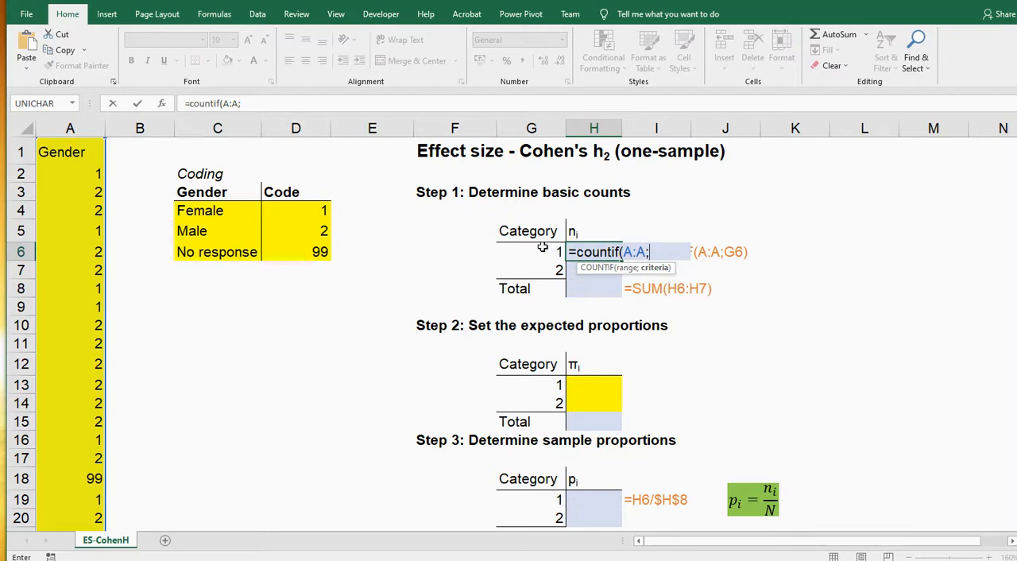
pyautogui.press('Return')
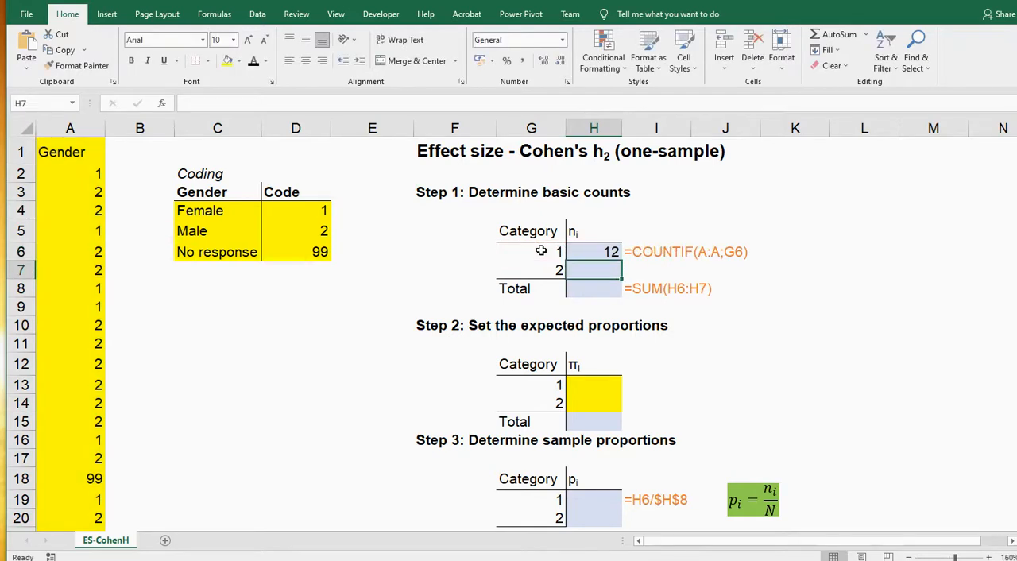
pyautogui.click(593, 252)
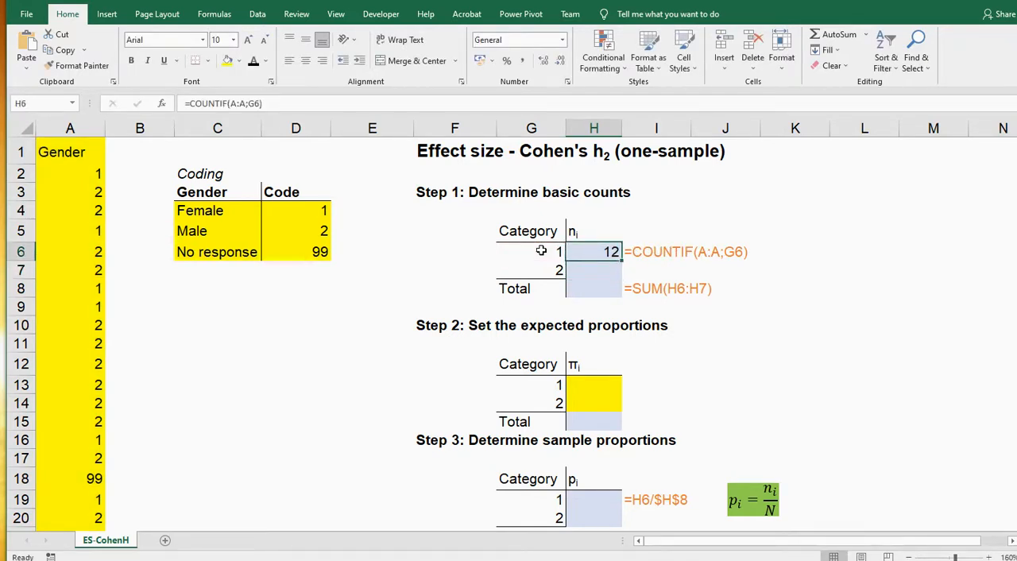
pyautogui.click(593, 270)
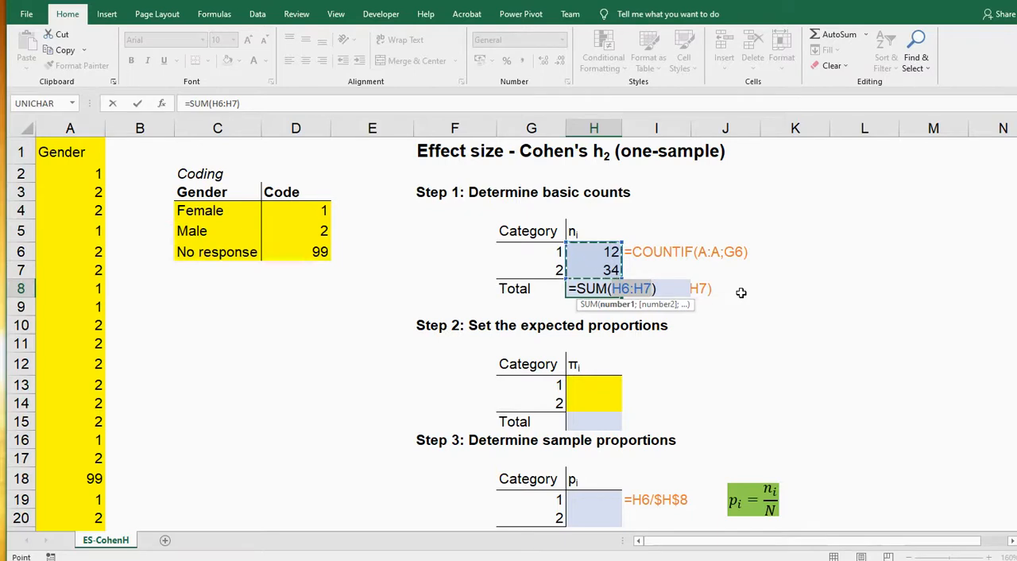
pyautogui.press('Return')
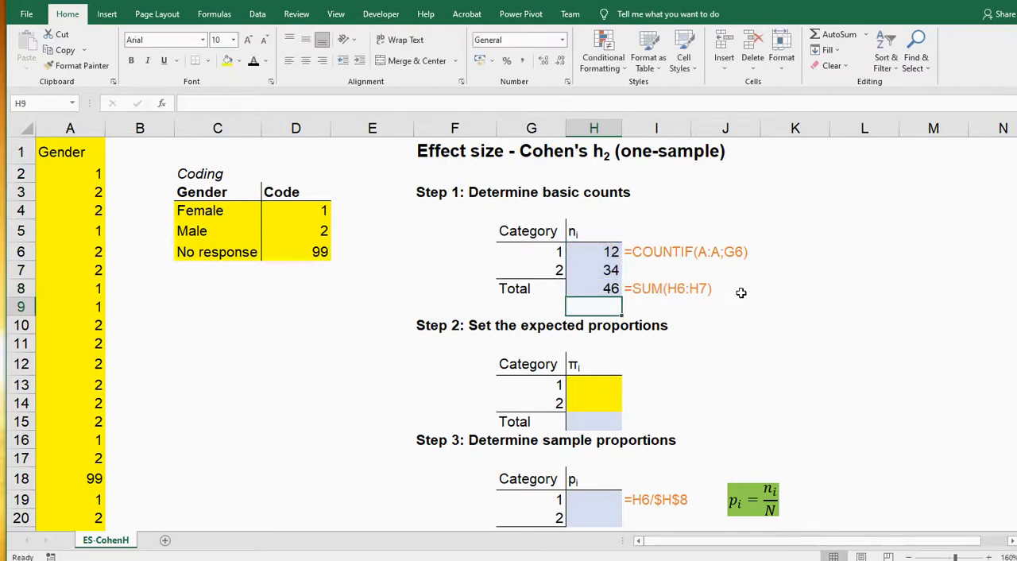
pyautogui.moveTo(585, 278)
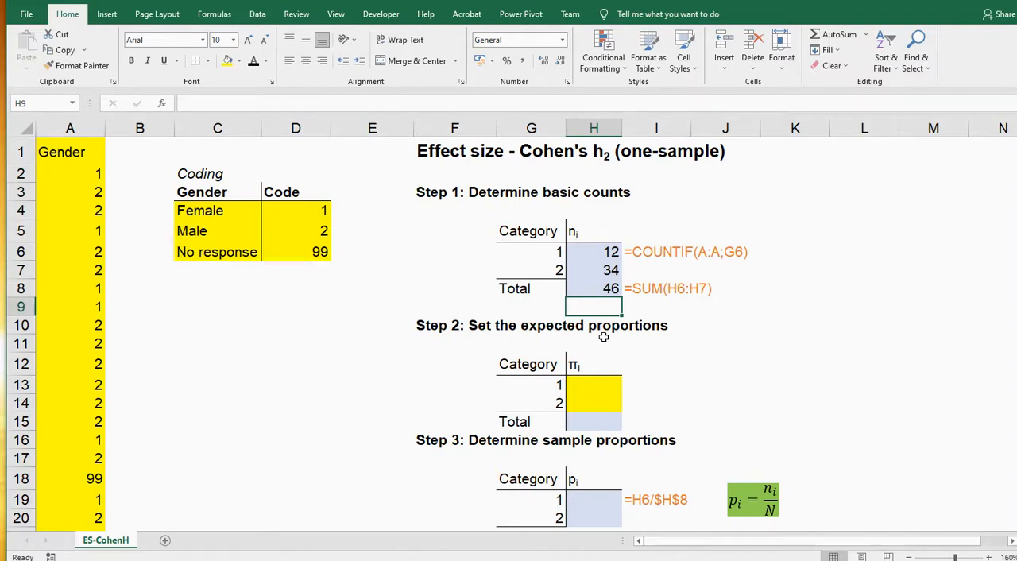
# Step: Enter expected proportions 0,5 for each category (1/count and =1-H13), totalling 1
pyautogui.click(593, 384)
pyautogui.write('0,5')
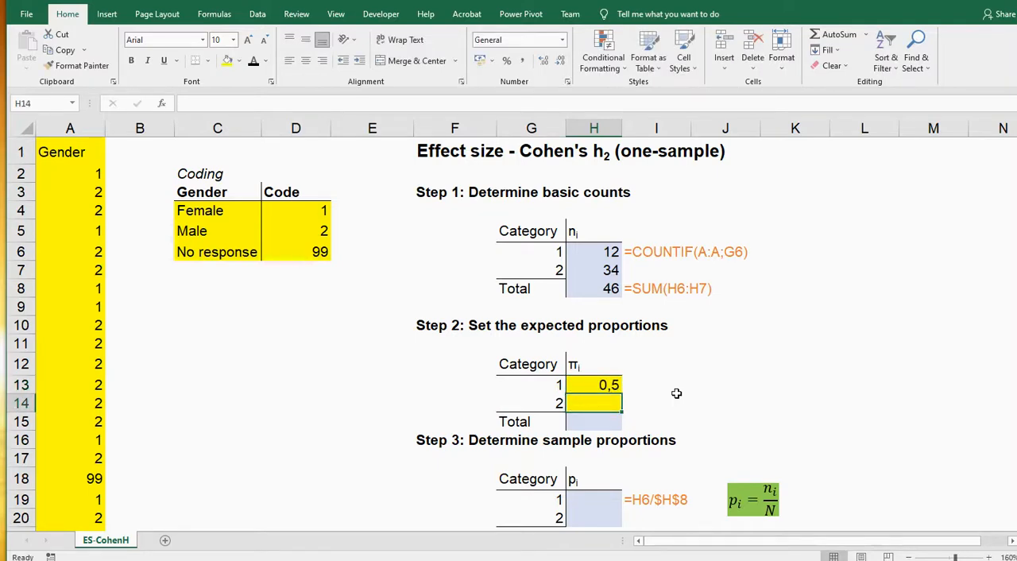
pyautogui.click(594, 385)
pyautogui.write('=')
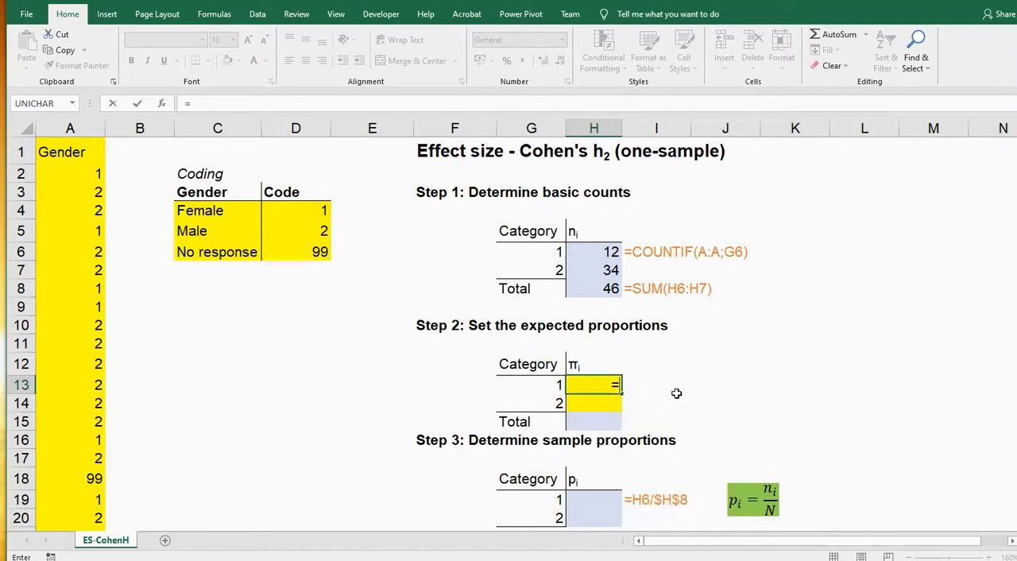
pyautogui.write('1/count(')
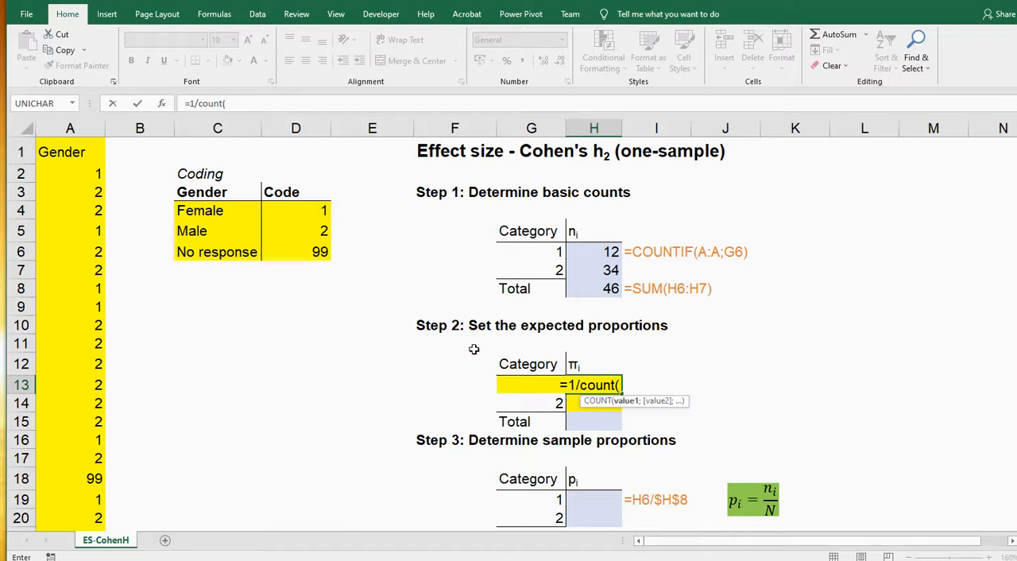
pyautogui.moveTo(296, 211); pyautogui.dragTo(296, 231)
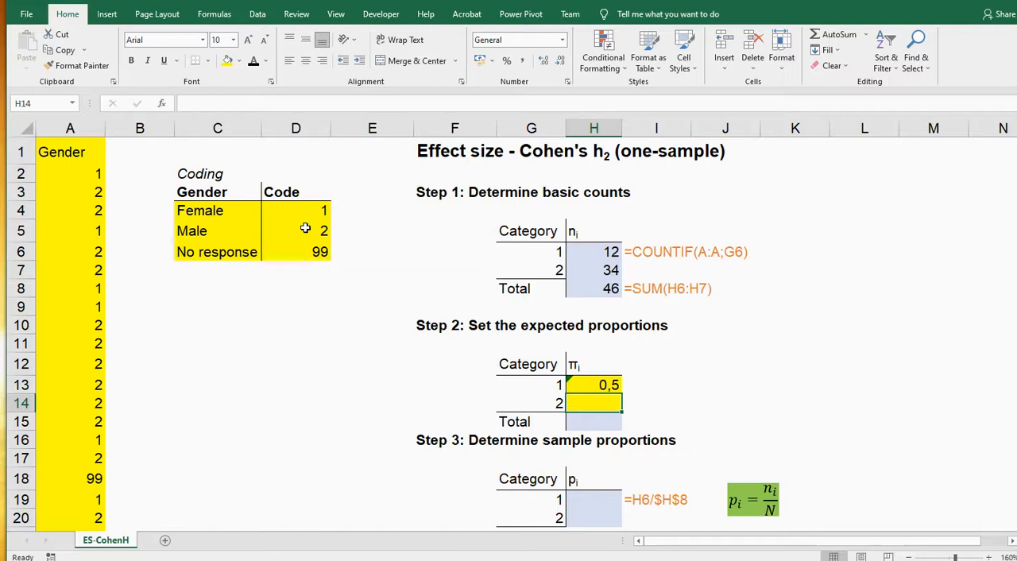
pyautogui.write('=')
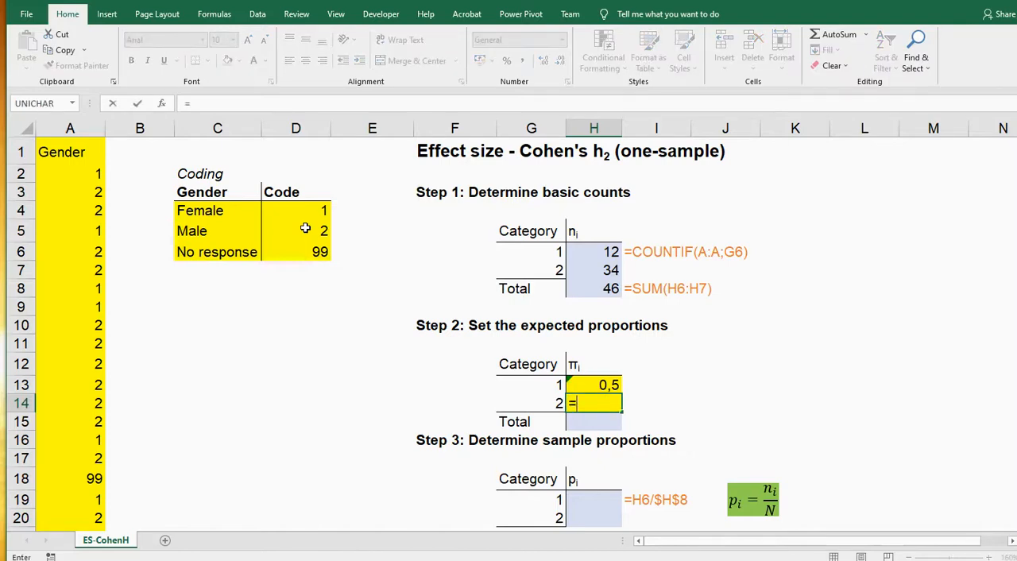
pyautogui.write('1-H13')
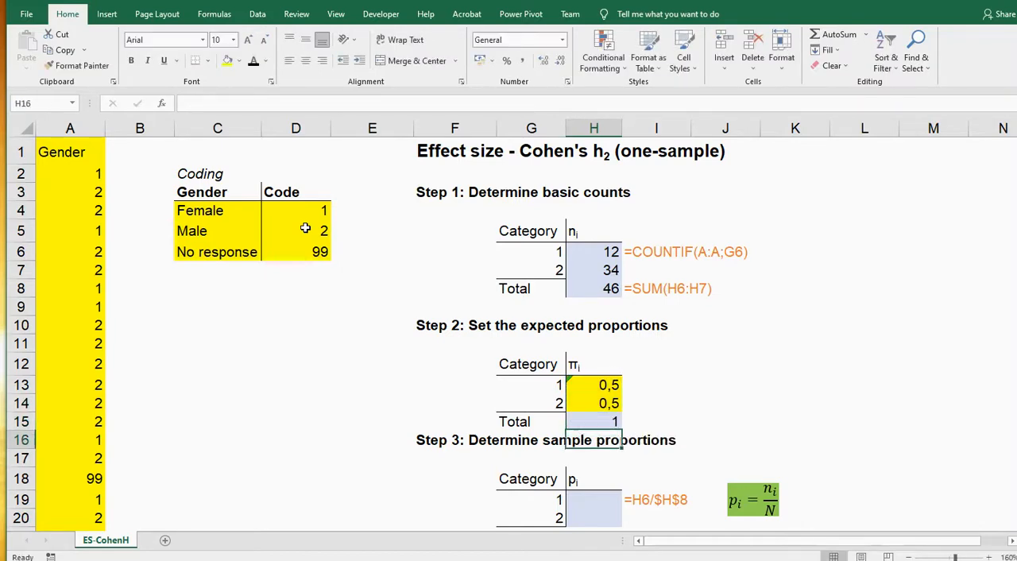
pyautogui.moveTo(395, 276)
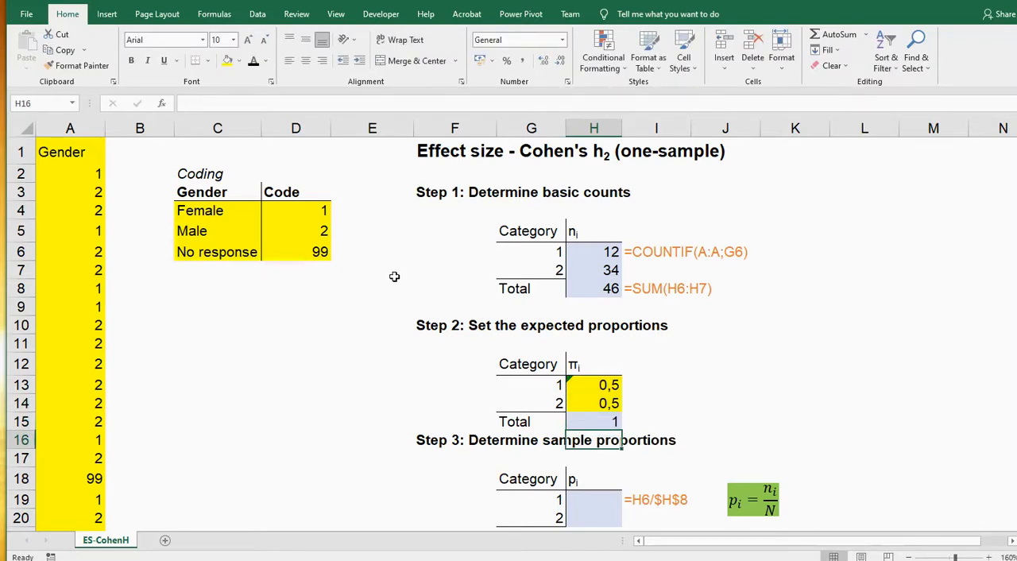
pyautogui.moveTo(419, 308)
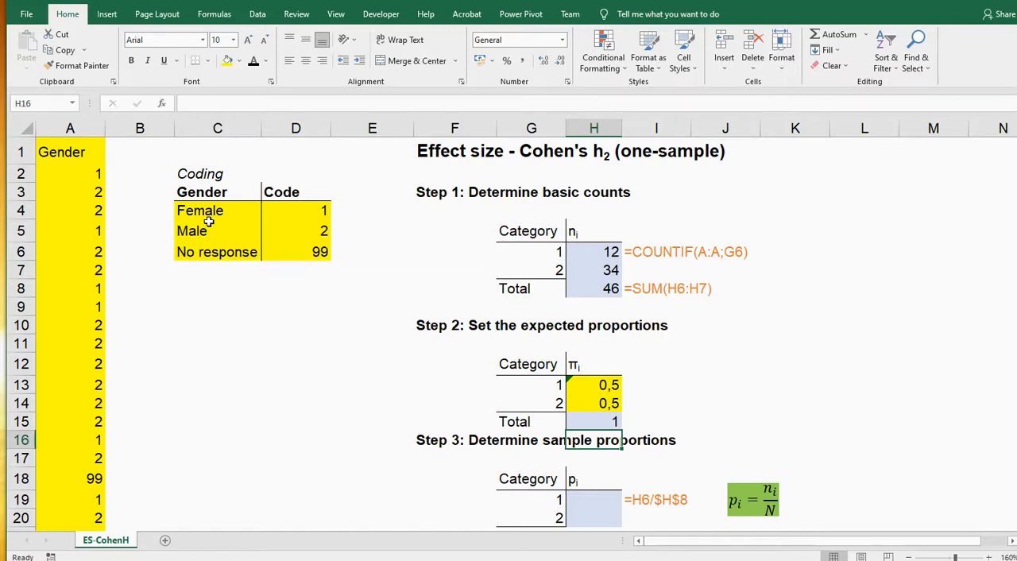
# Step: Start category 1's sample proportion in H19 as H6 divided by the total count H8
pyautogui.scroll(-3)
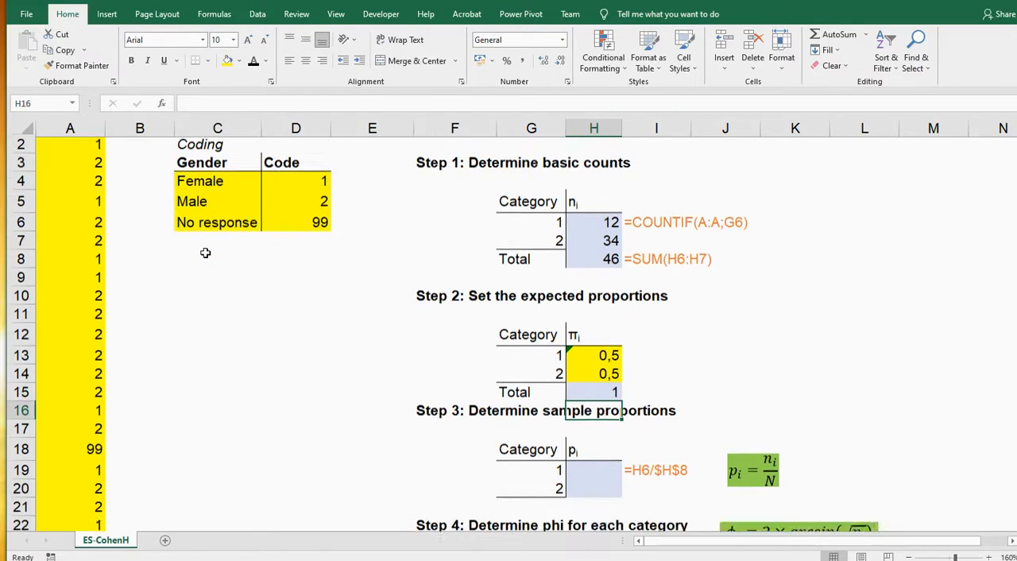
pyautogui.scroll(-3)
pyautogui.write('=')
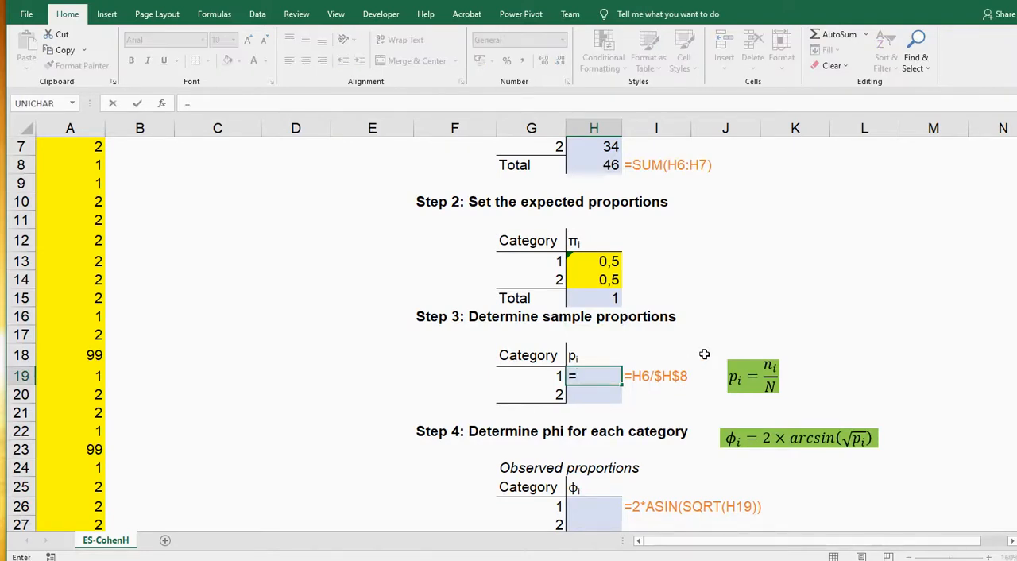
pyautogui.scroll(3)
pyautogui.write('H6/')
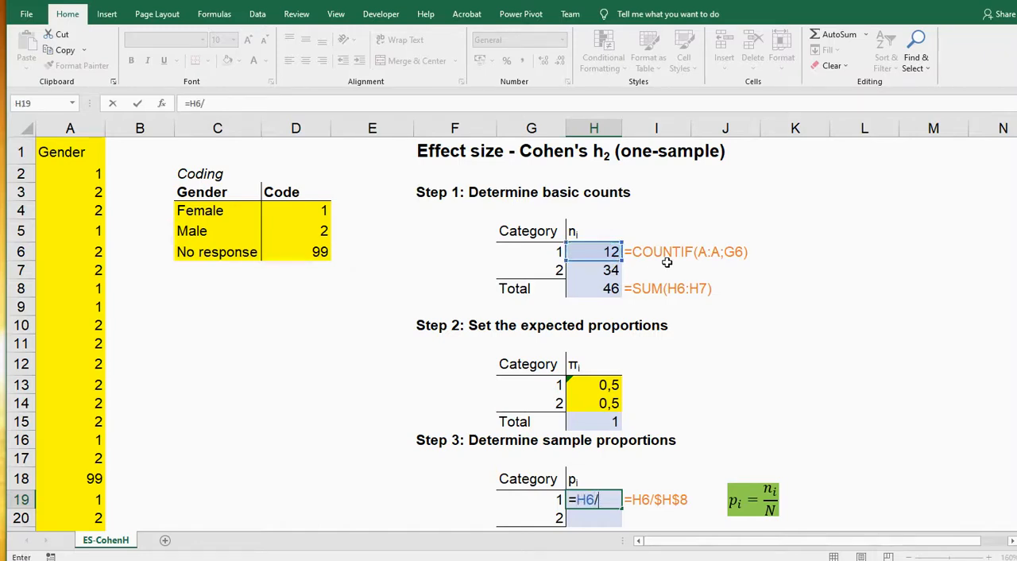
pyautogui.click(593, 287)
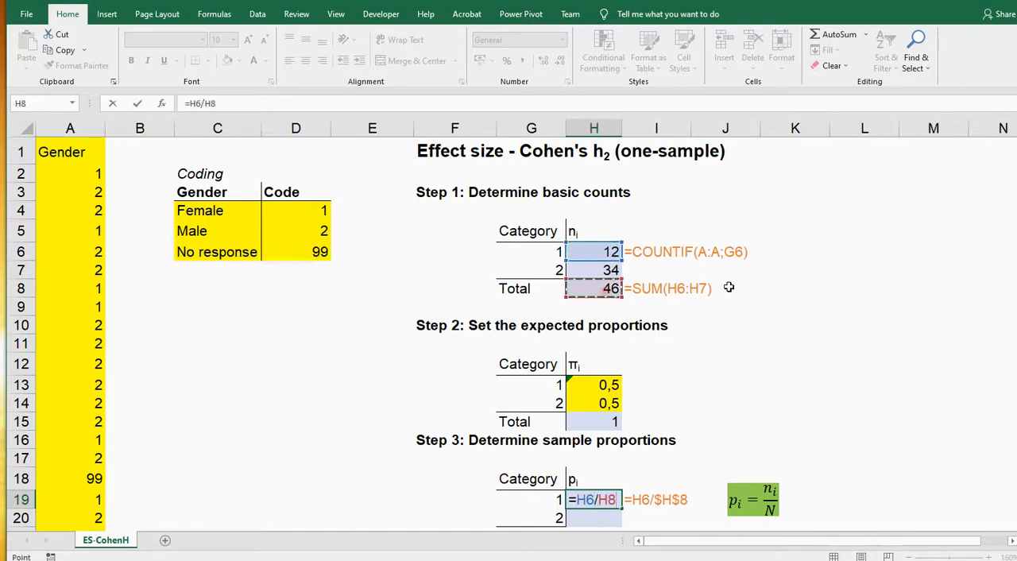
pyautogui.moveTo(723, 356)
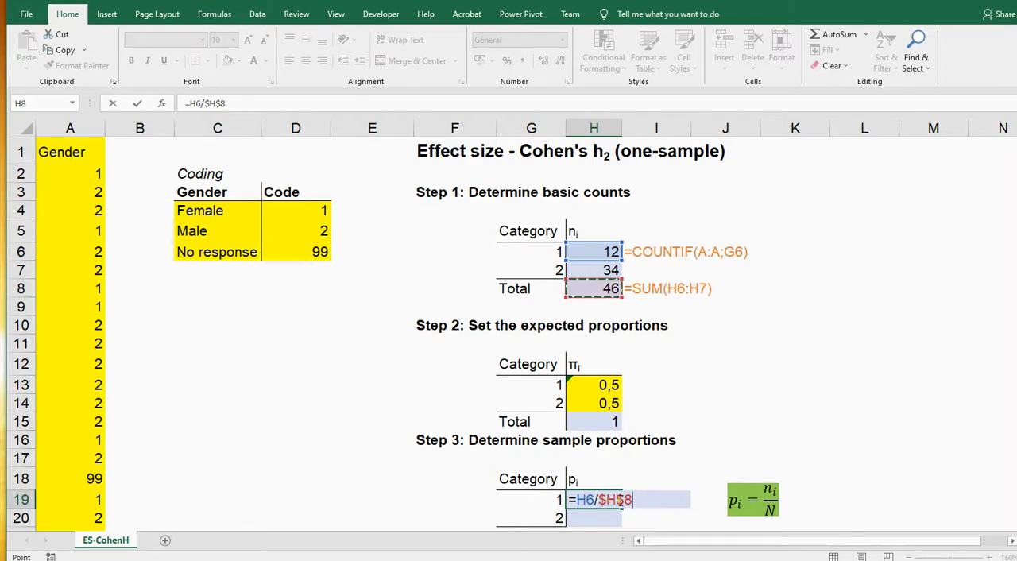
pyautogui.moveTo(689, 442)
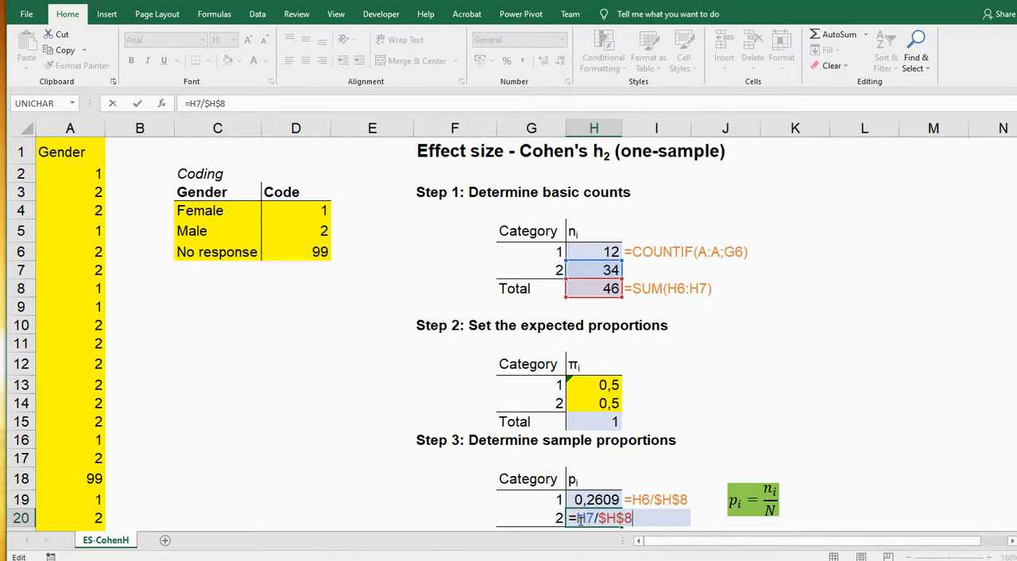
pyautogui.moveTo(559, 298)
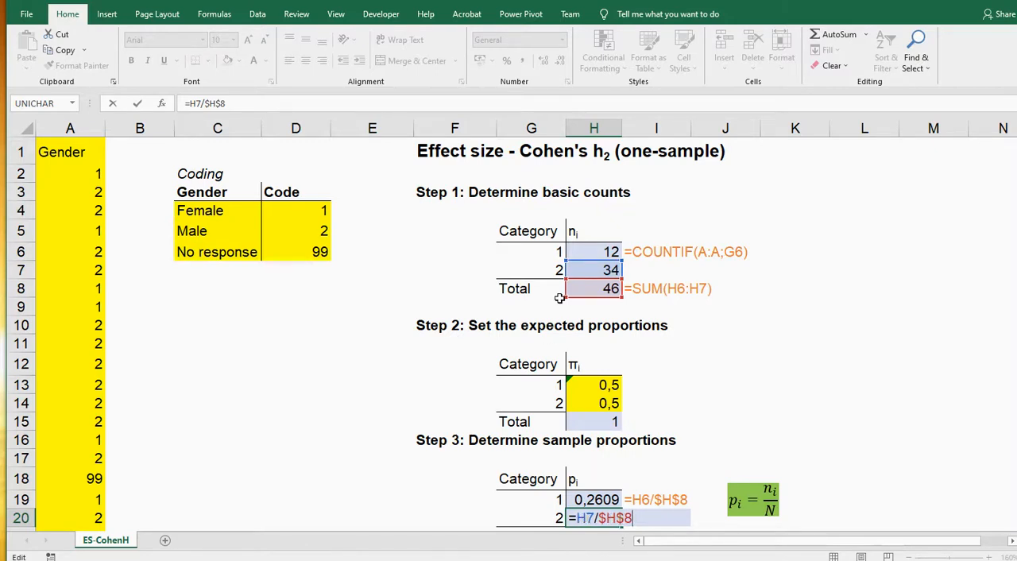
pyautogui.moveTo(719, 300)
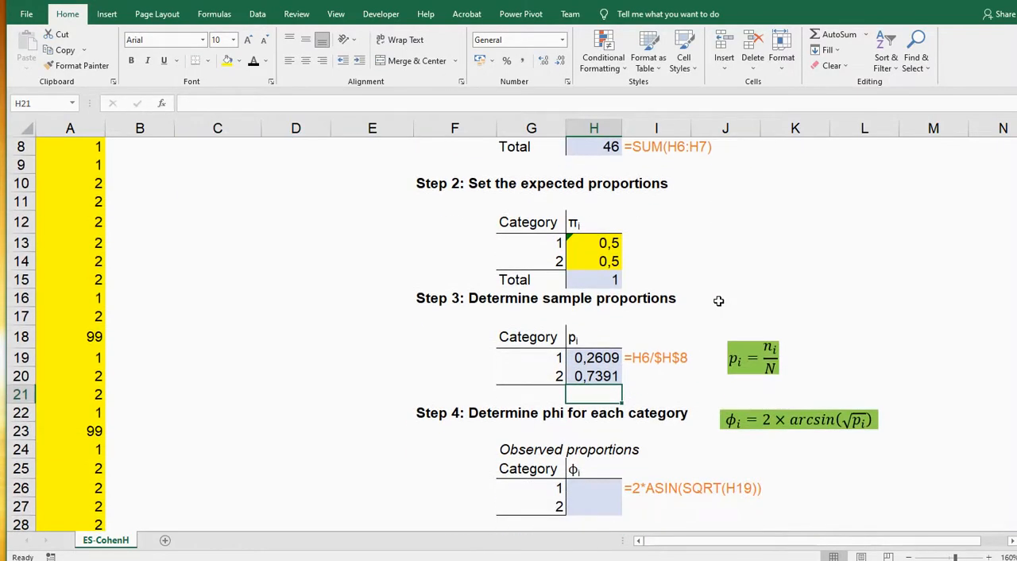
# Step: Enter =2*ASIN(SQRT(H19)) in H26 and fill to H27, giving 1,0721 and 2,0695
pyautogui.scroll(-3)
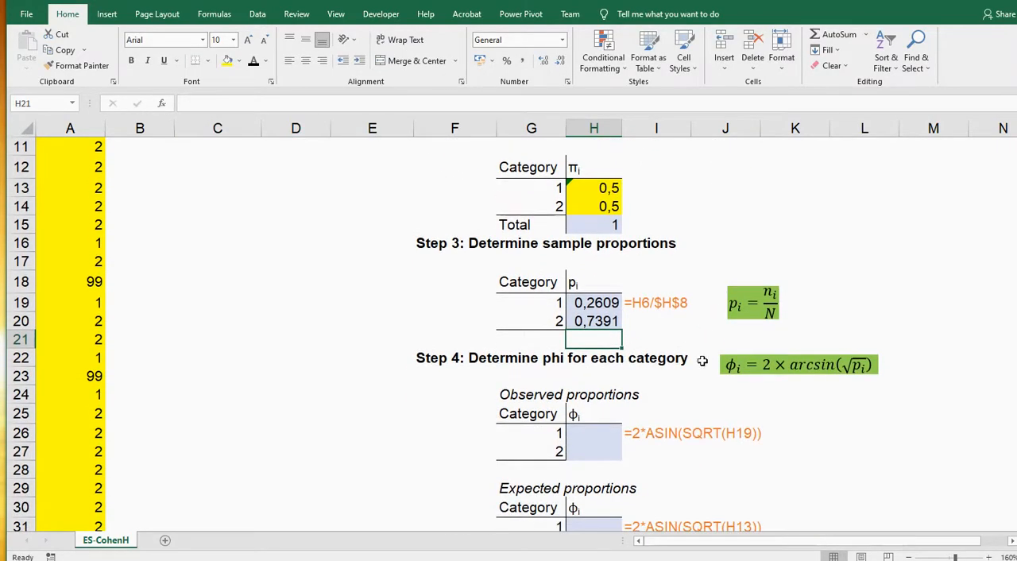
pyautogui.moveTo(802, 369)
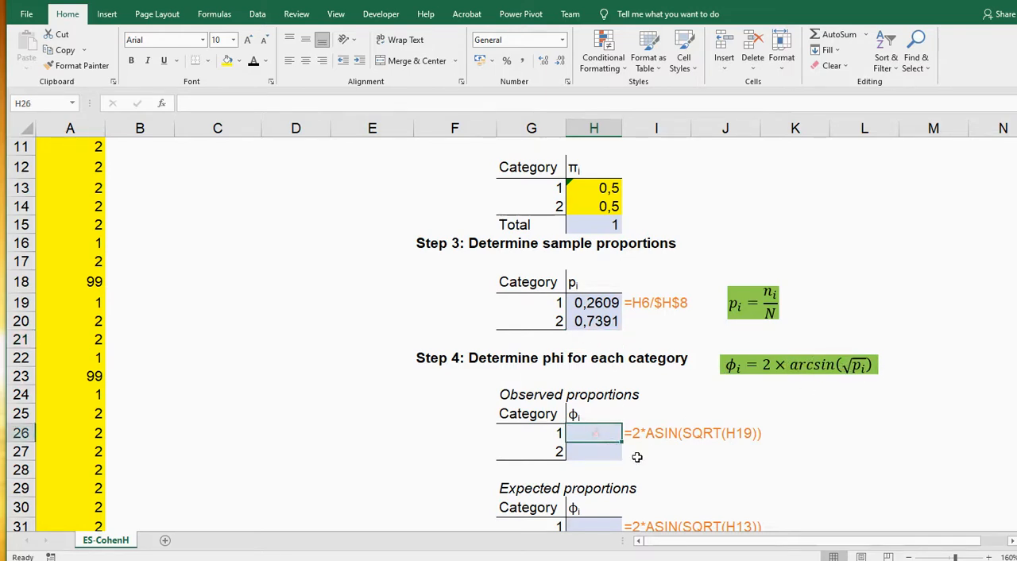
pyautogui.write('=')
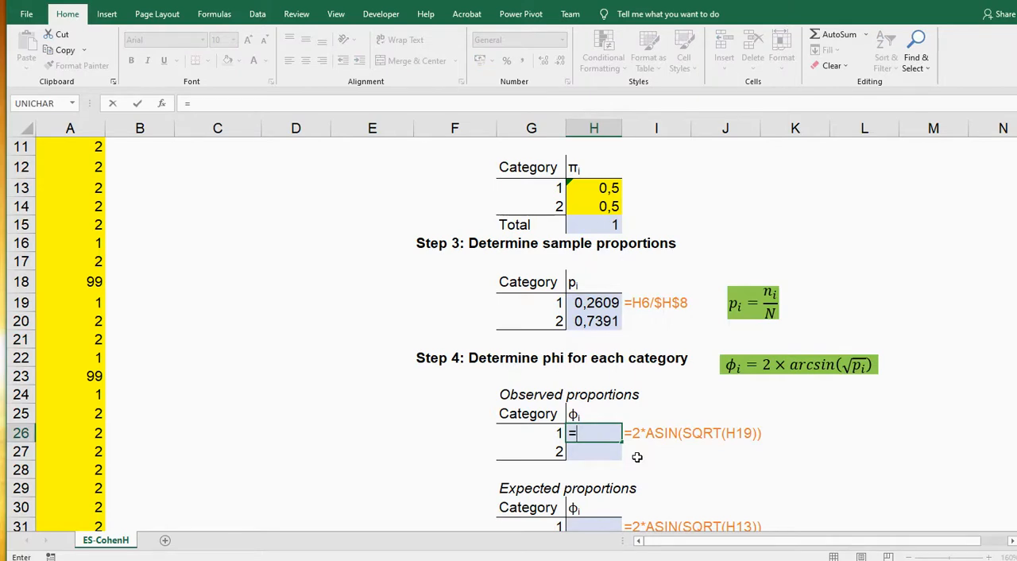
pyautogui.write('2*')
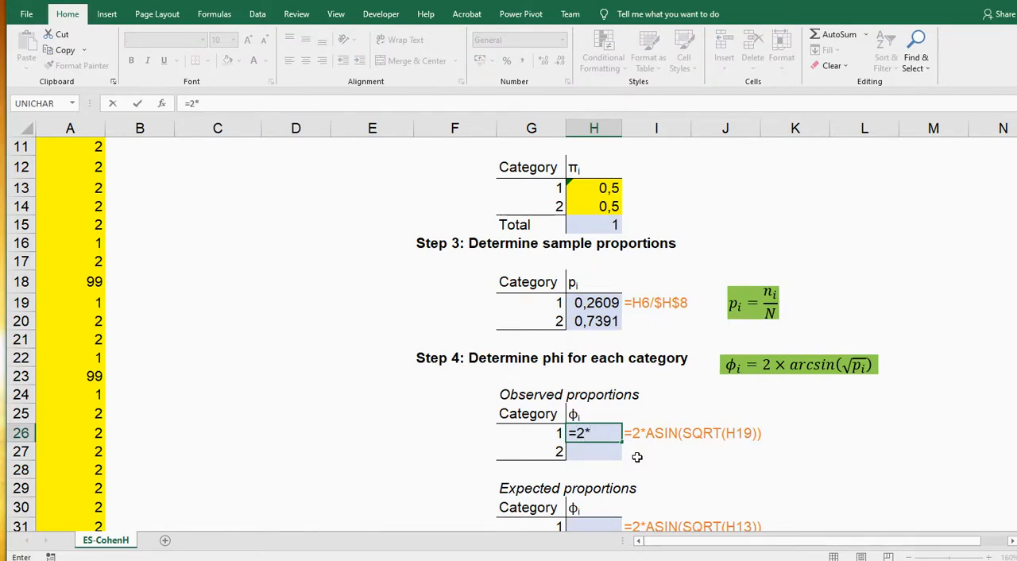
pyautogui.write('ASIN(')
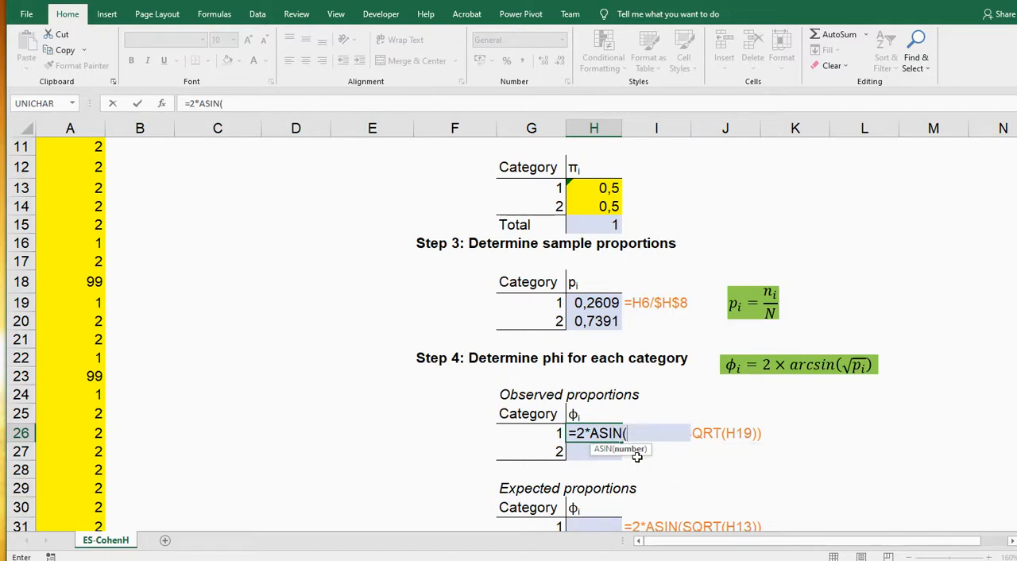
pyautogui.write('SQRT(H19')
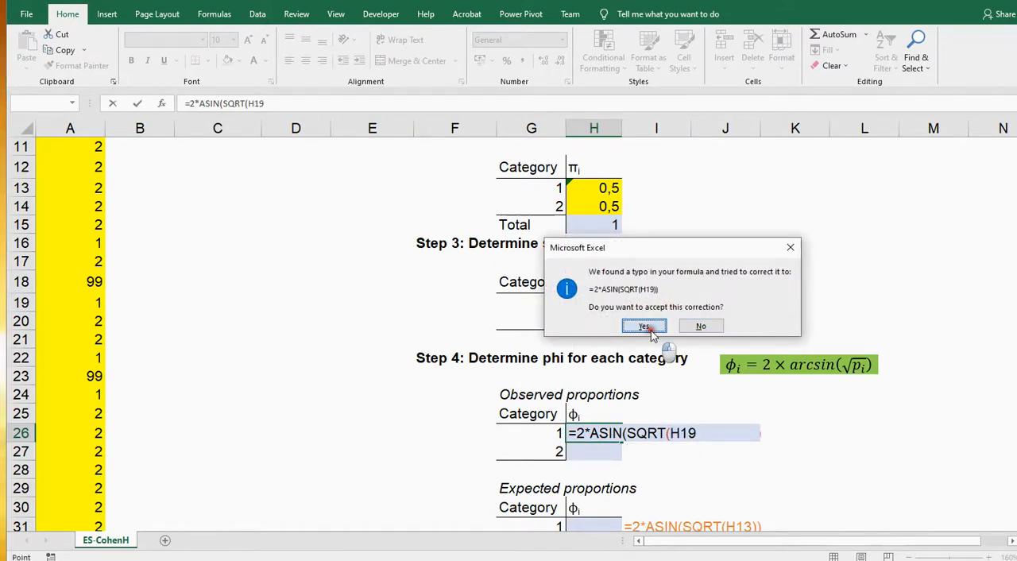
pyautogui.click(643, 326)
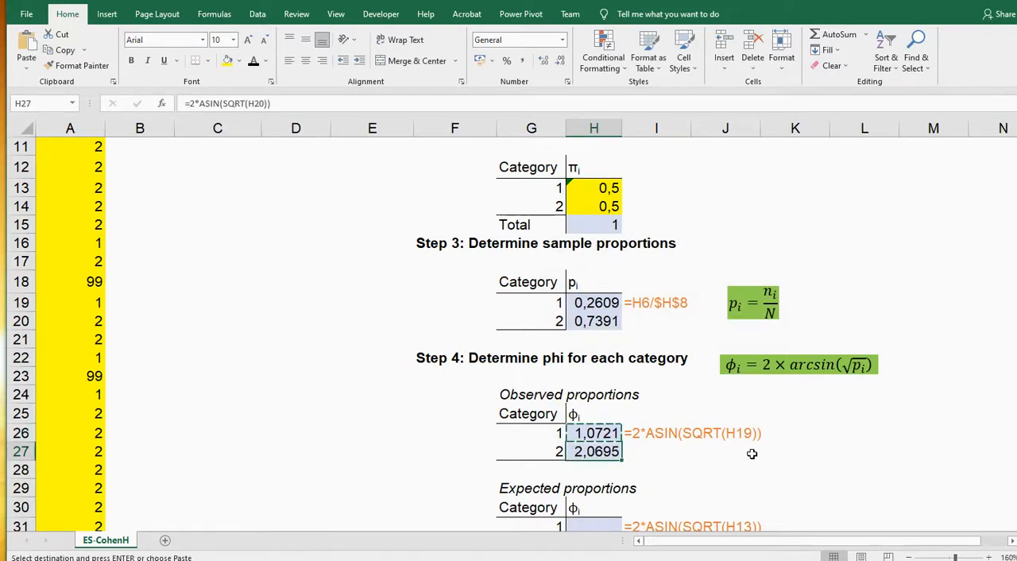
pyautogui.scroll(-3)
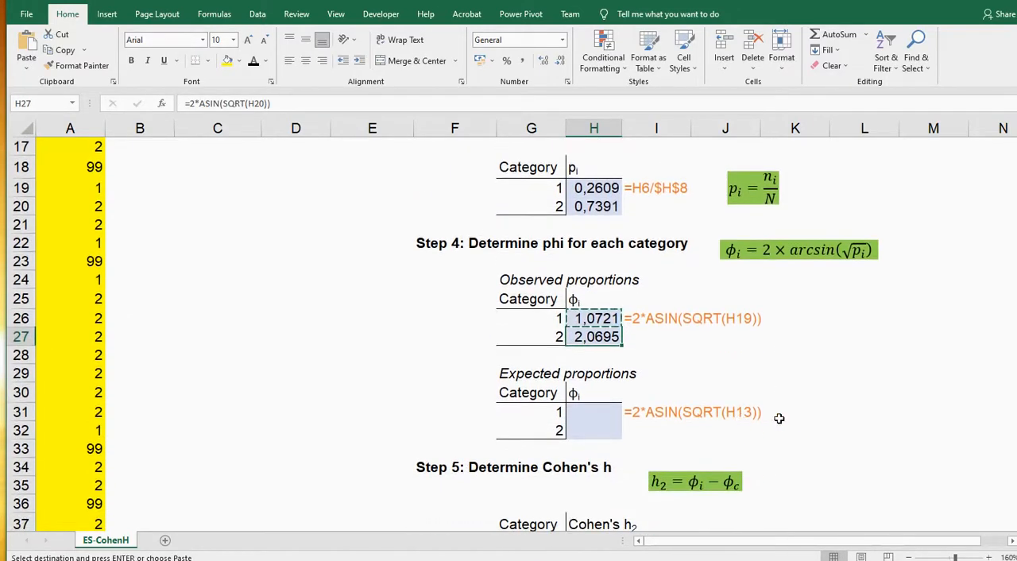
# Step: Enter =2*ASIN(SQRT(H13)) in H31 and fill to H32, both giving 1,5708
pyautogui.click(593, 411)
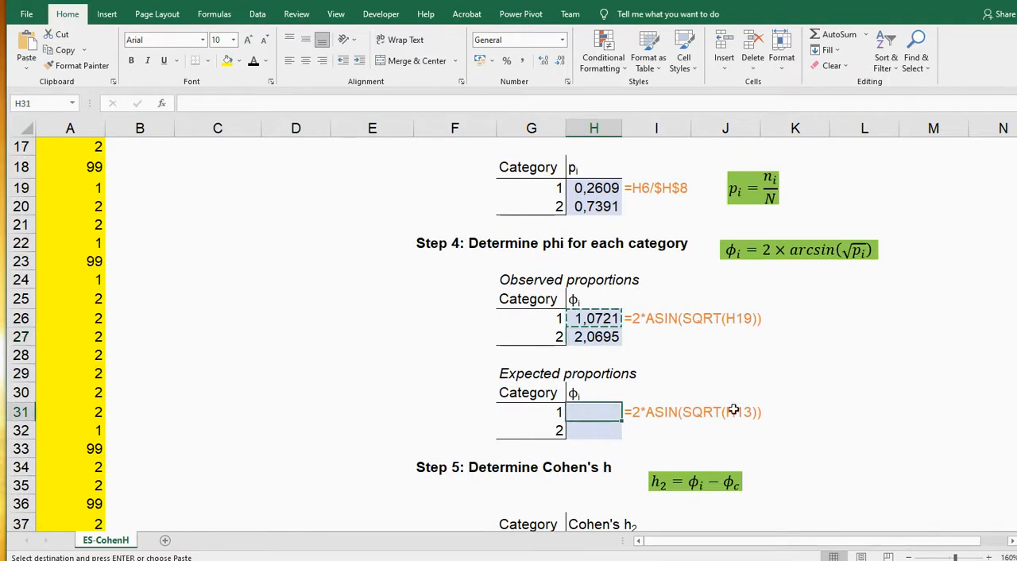
pyautogui.write('=2*')
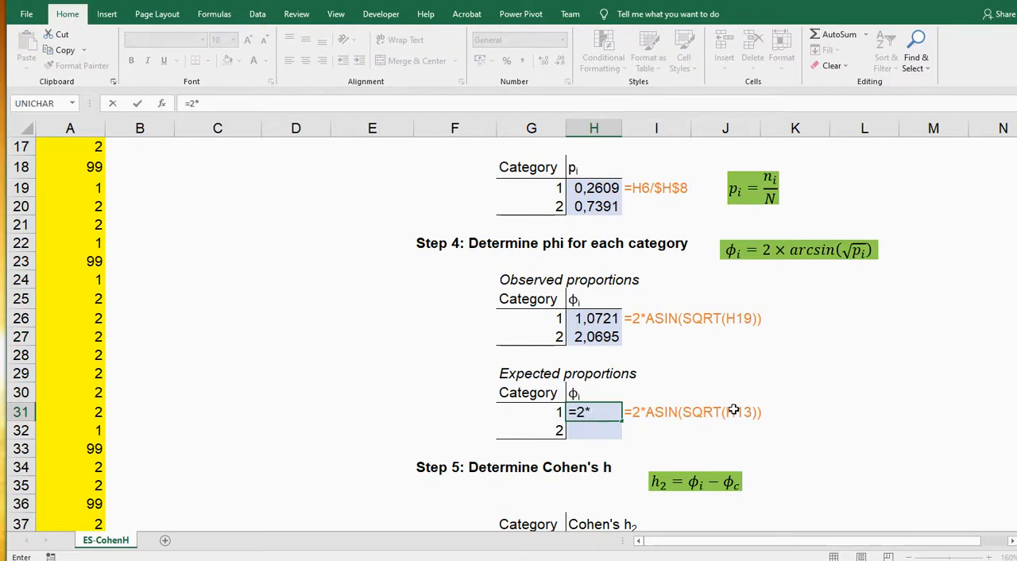
pyautogui.write('asin(')
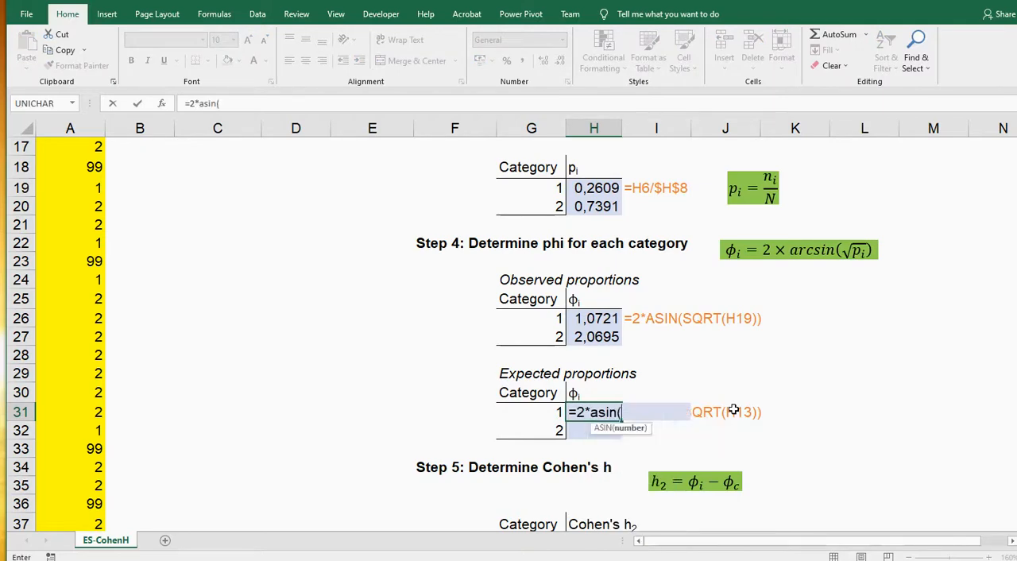
pyautogui.write('sqrt(')
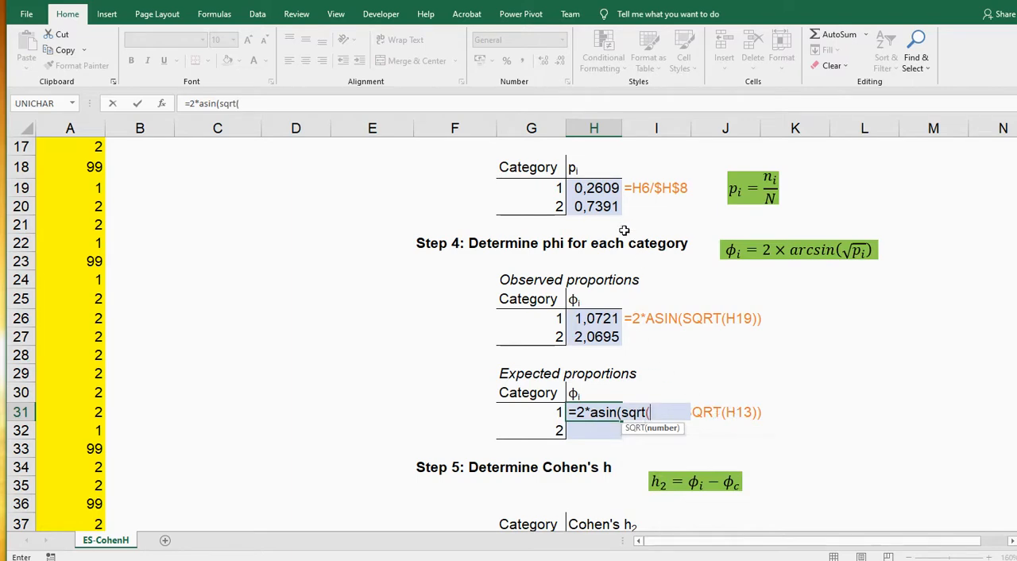
pyautogui.scroll(3)
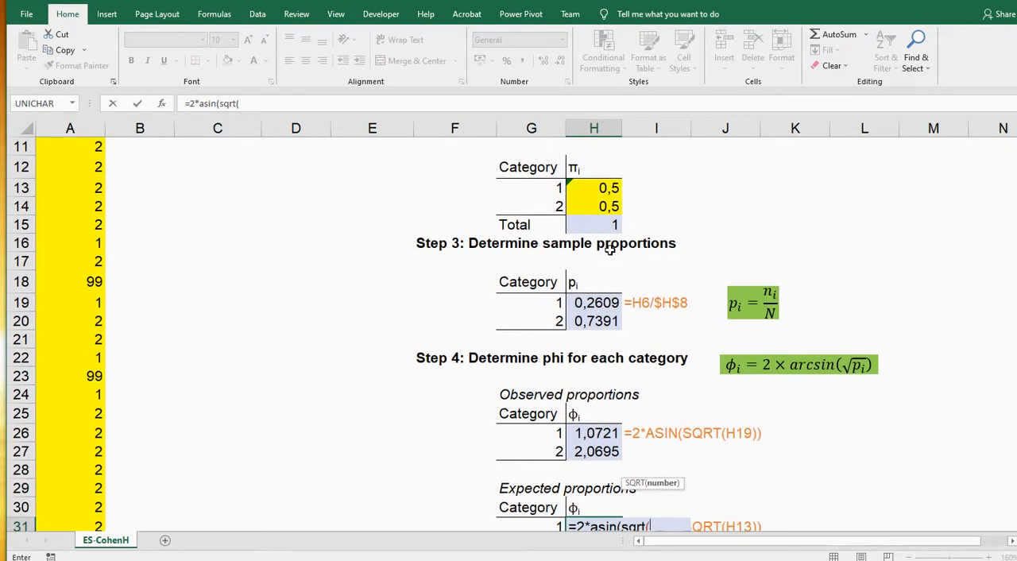
pyautogui.click(593, 188)
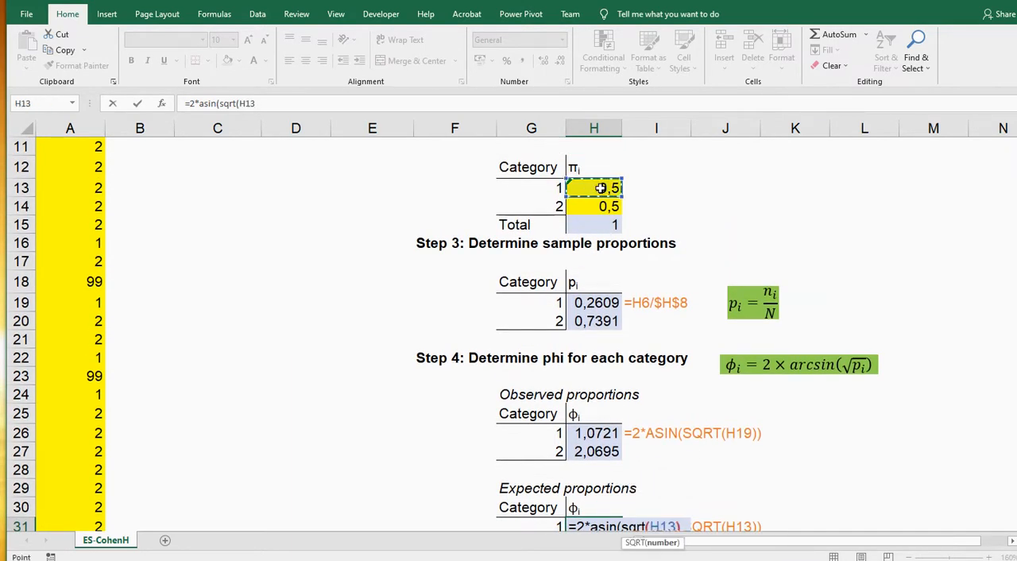
pyautogui.press('Return')
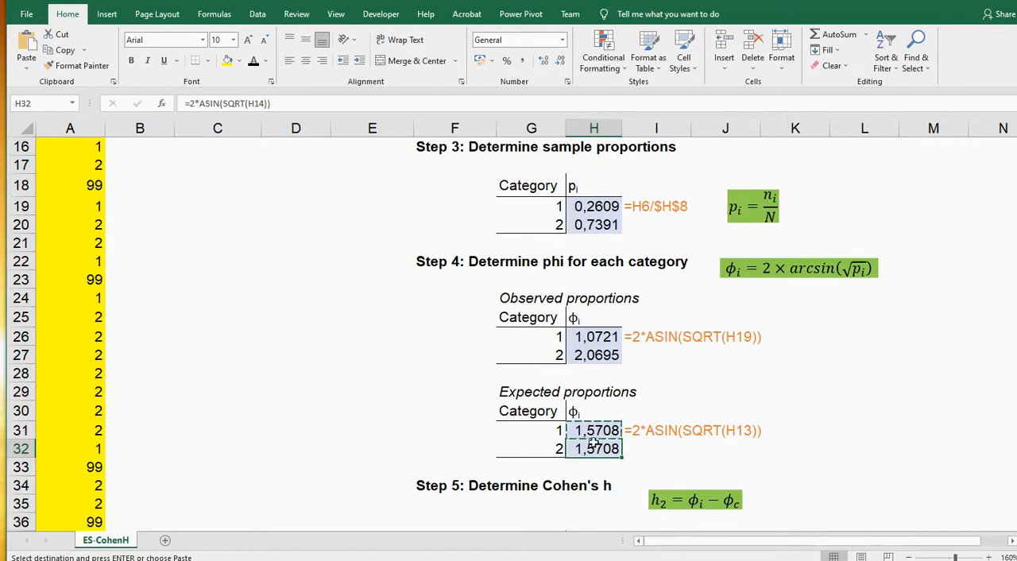
pyautogui.scroll(-3)
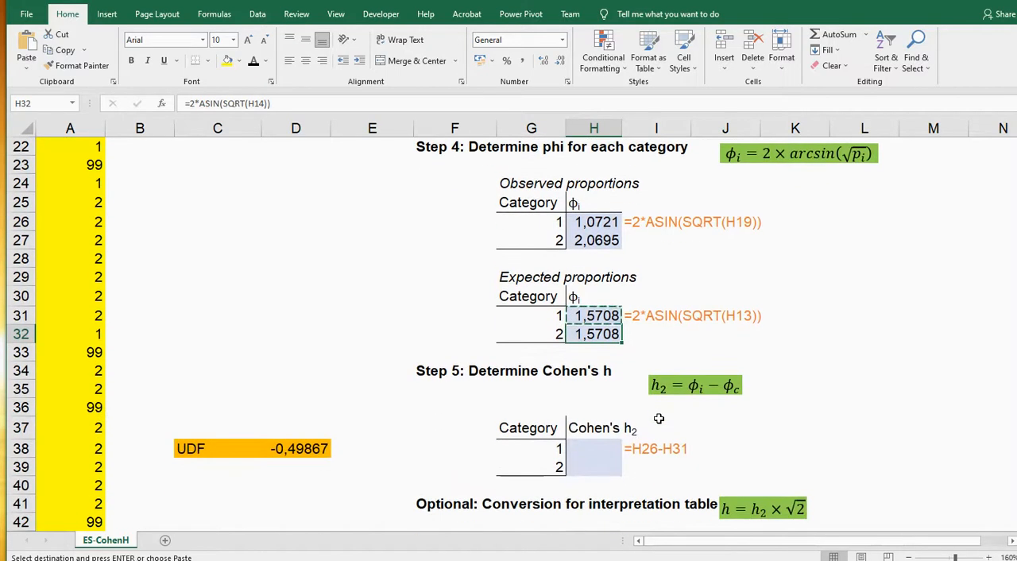
# Step: Enter =H26-H31 in H38 and fill to H39, giving -0,4987 and 0,4987
pyautogui.click(593, 448)
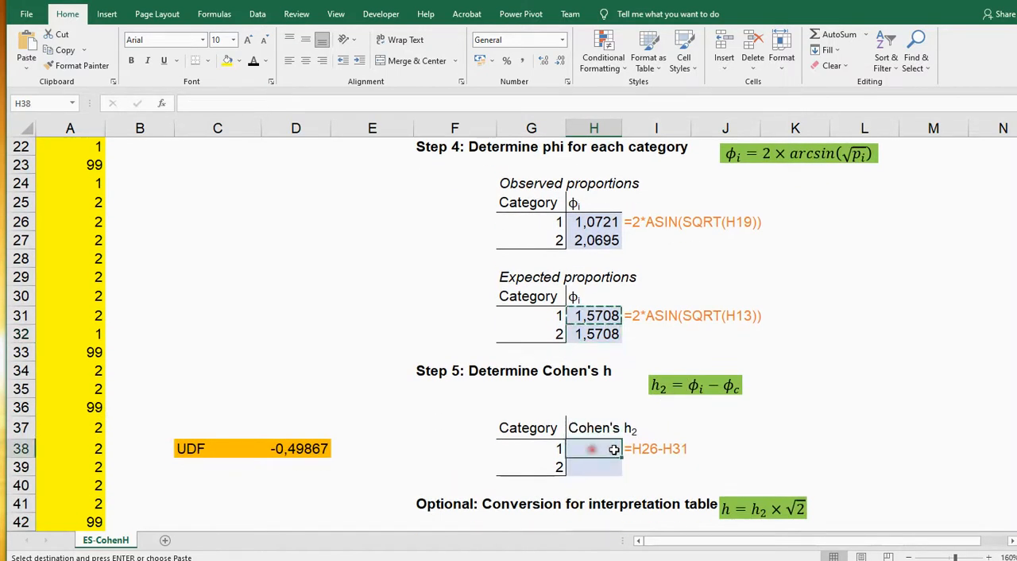
pyautogui.moveTo(748, 443)
pyautogui.write('=')
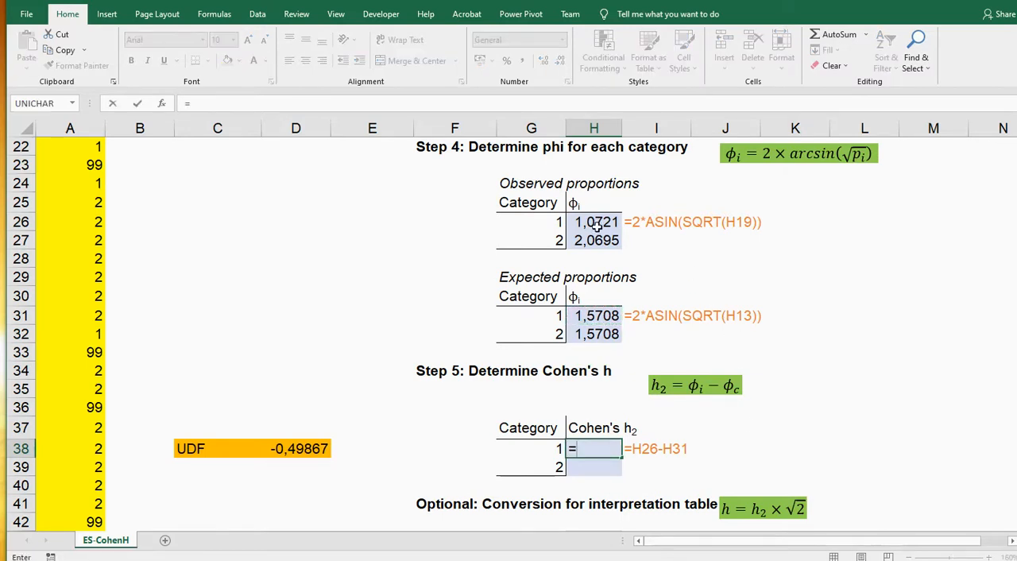
pyautogui.click(596, 222)
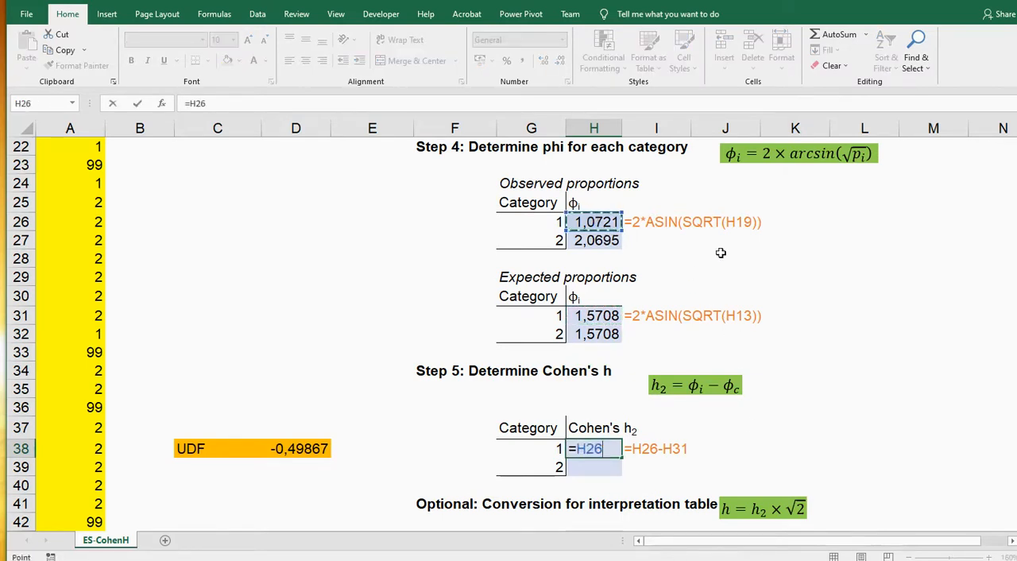
pyautogui.click(594, 315)
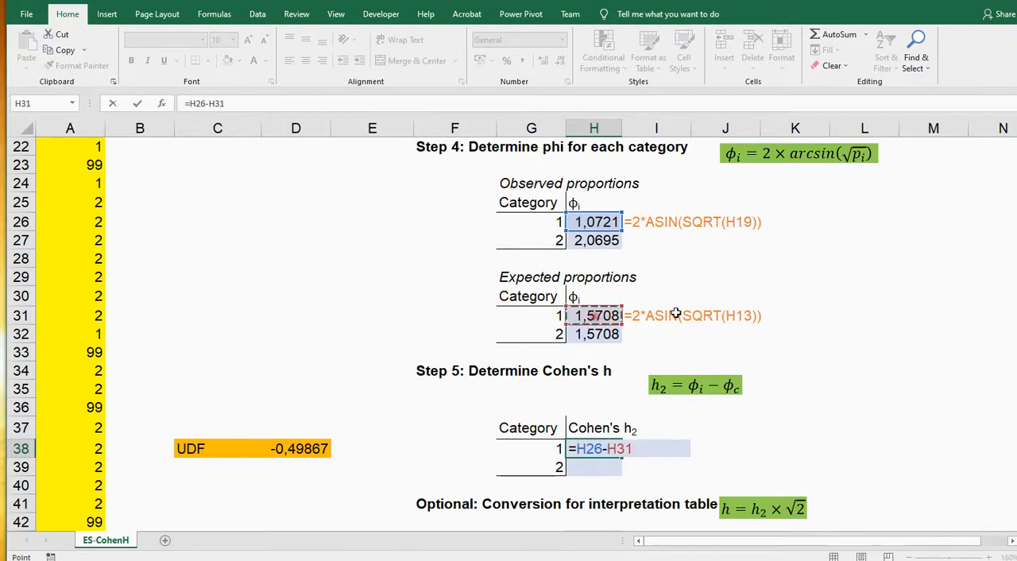
pyautogui.press('Return')
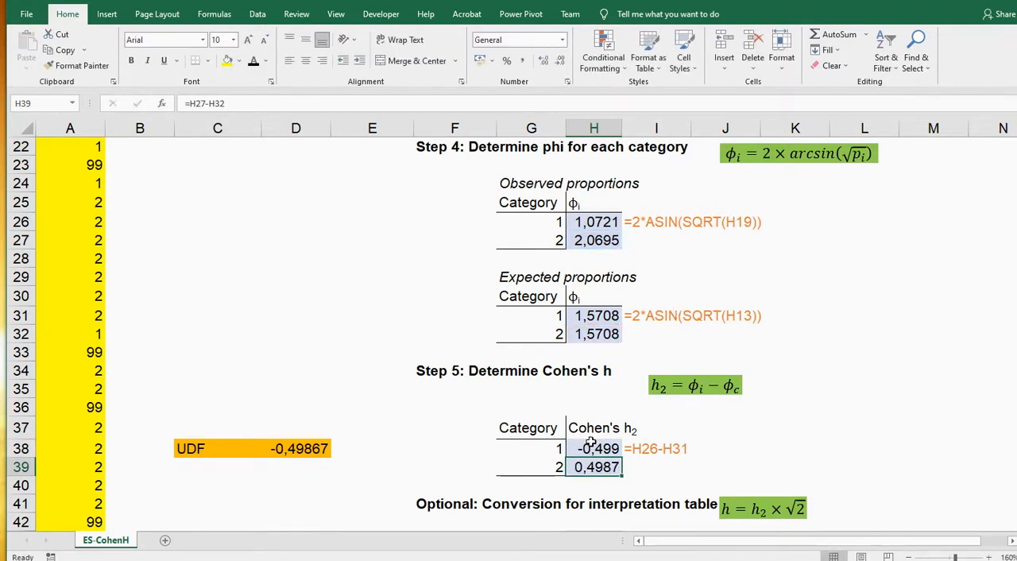
pyautogui.click(593, 448)
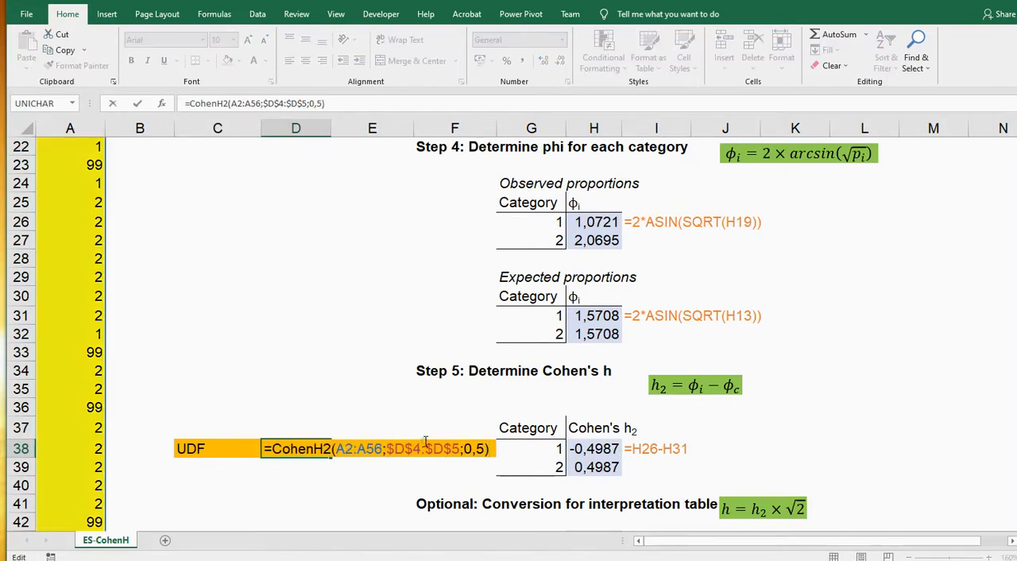
pyautogui.press('Return')
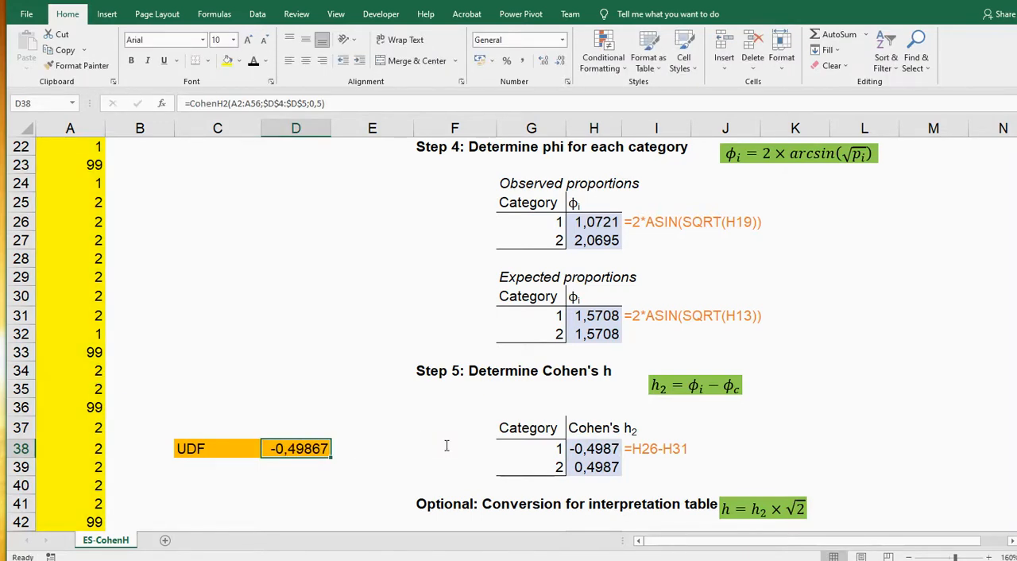
pyautogui.moveTo(487, 419)
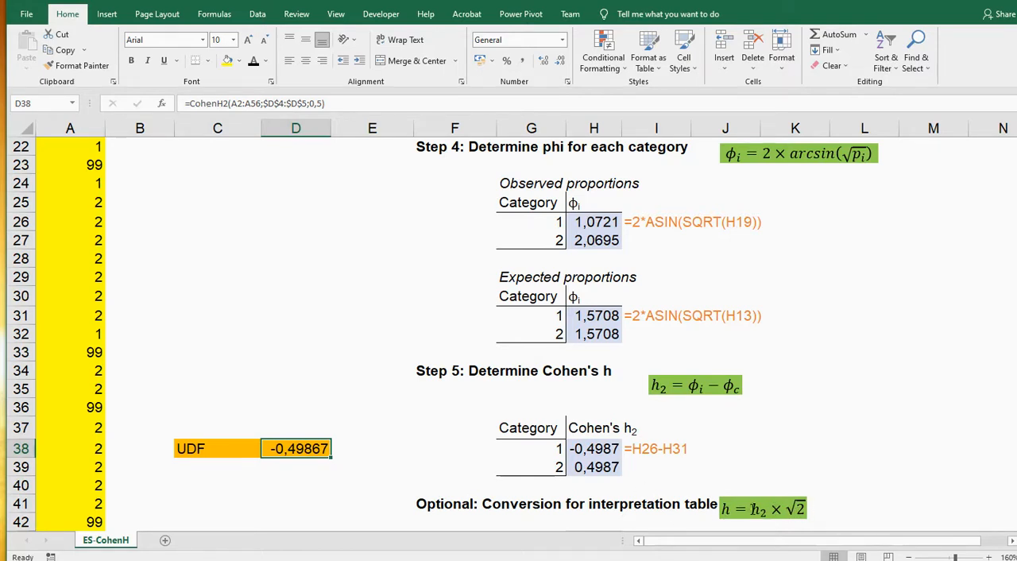
# Step: Enter =H38*SQRT(2) in H43 to convert h2 to h, giving -0,705
pyautogui.scroll(-3)
pyautogui.write('=')
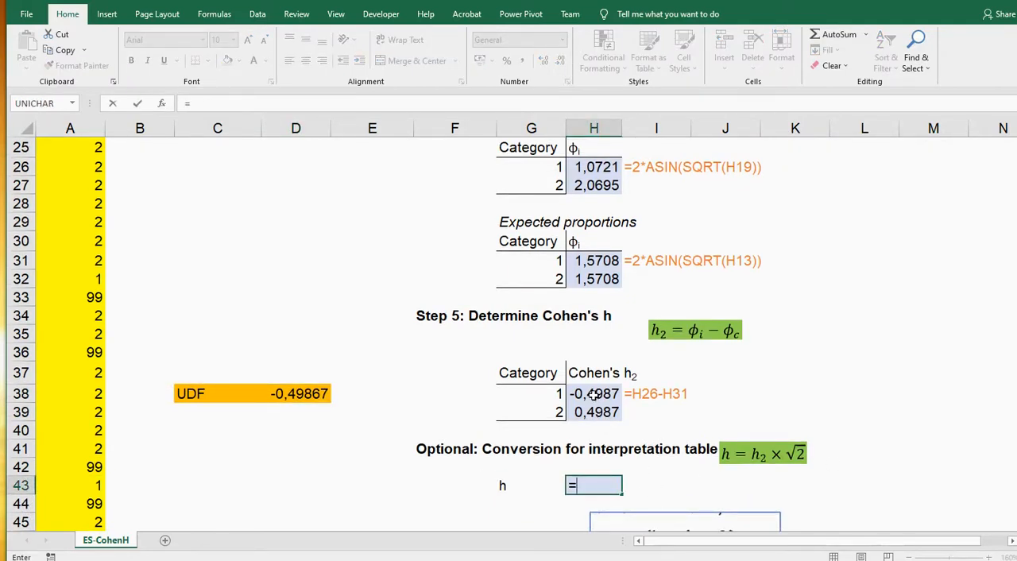
pyautogui.write('H38*sq')
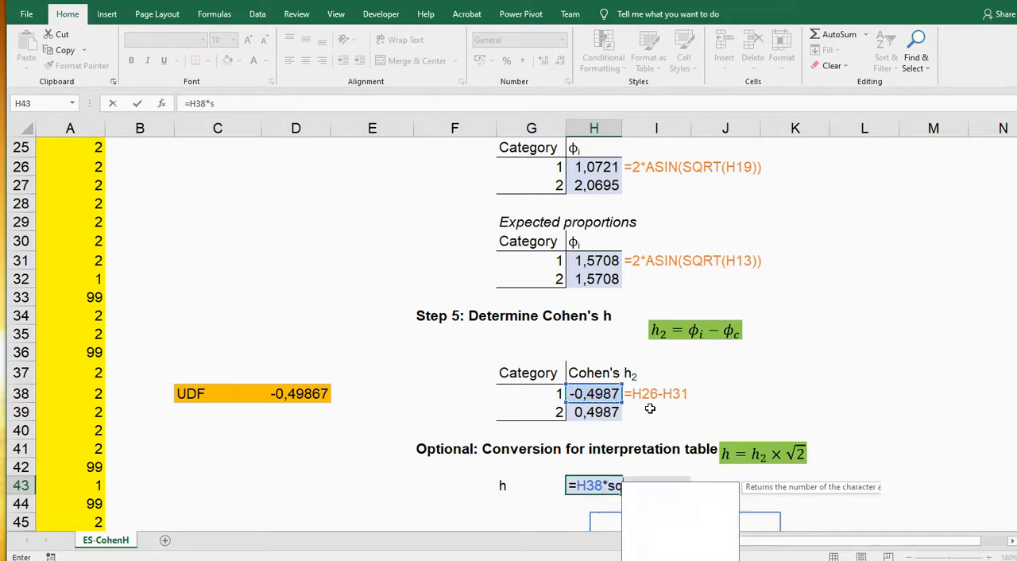
pyautogui.write('rt(2')
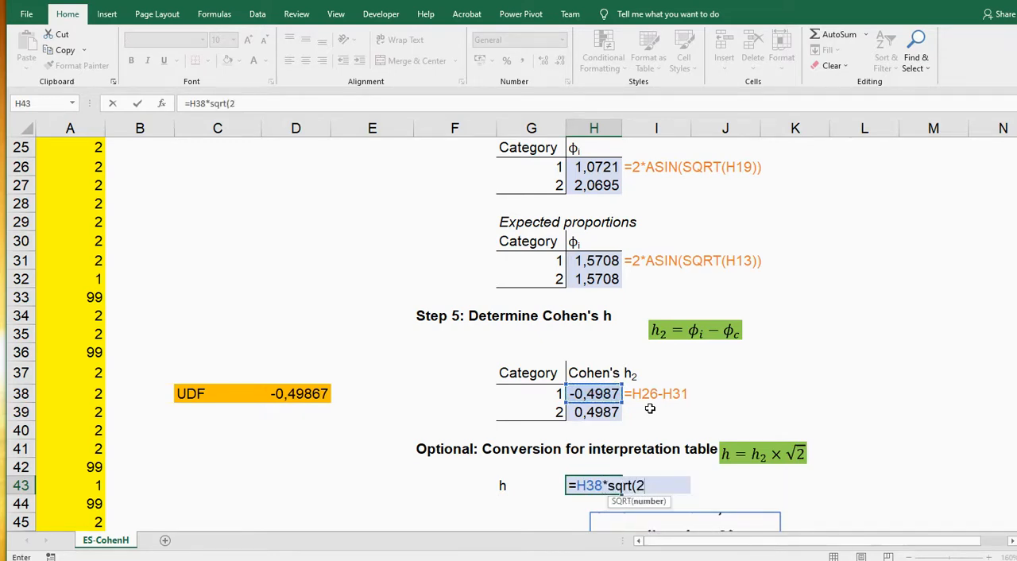
pyautogui.press('Return')
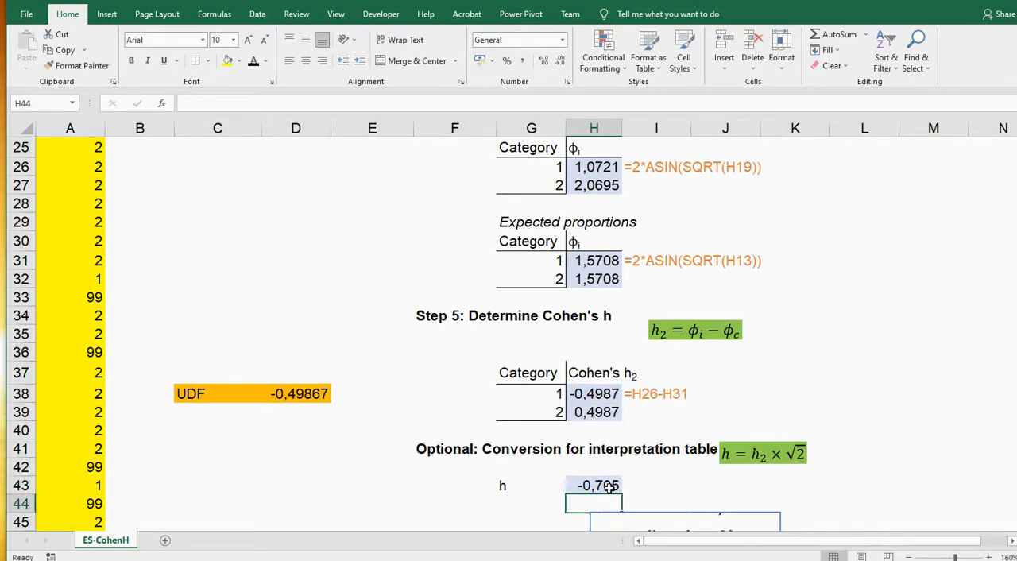
pyautogui.moveTo(709, 437)
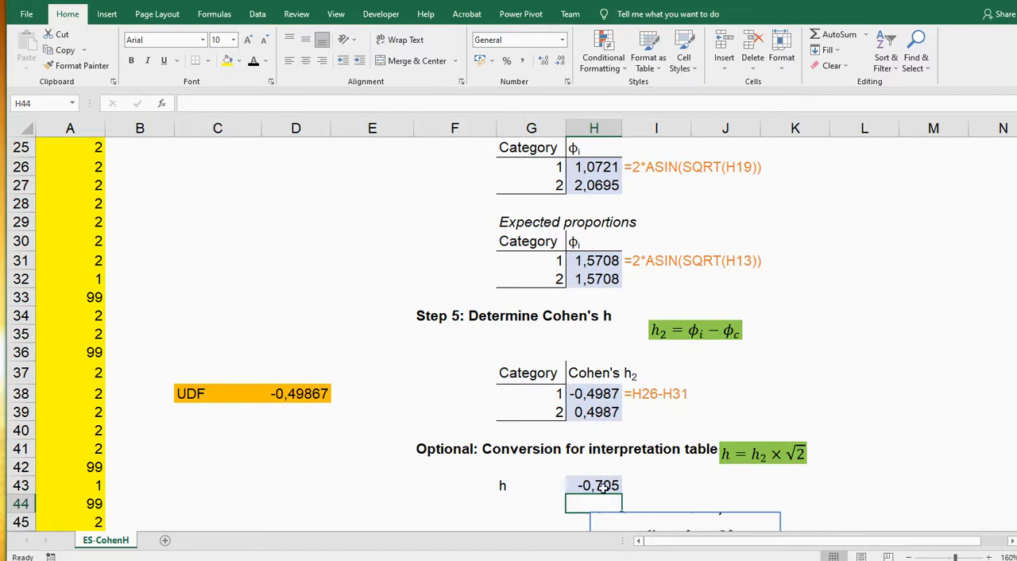
pyautogui.scroll(-3)
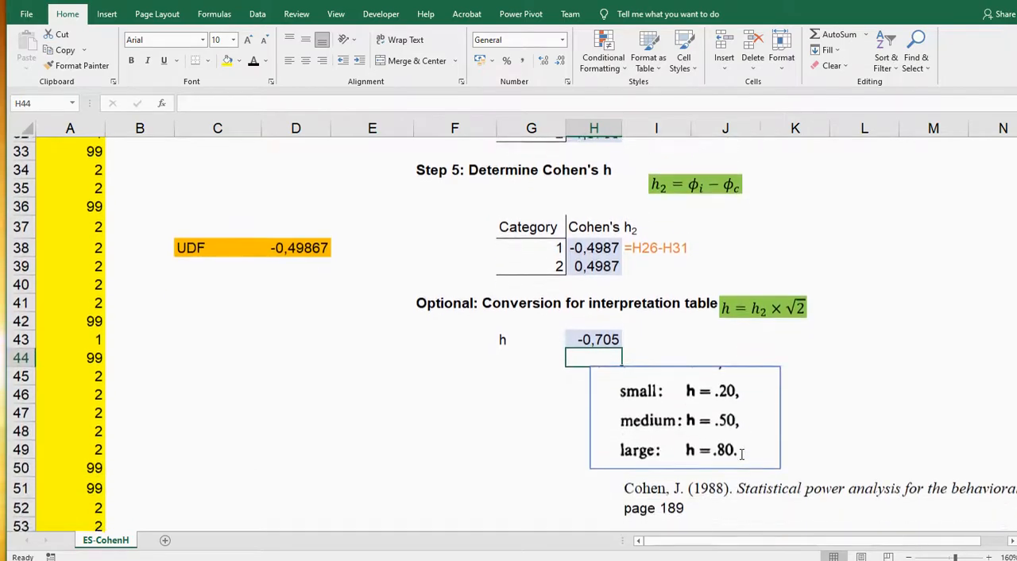
pyautogui.scroll(-3)
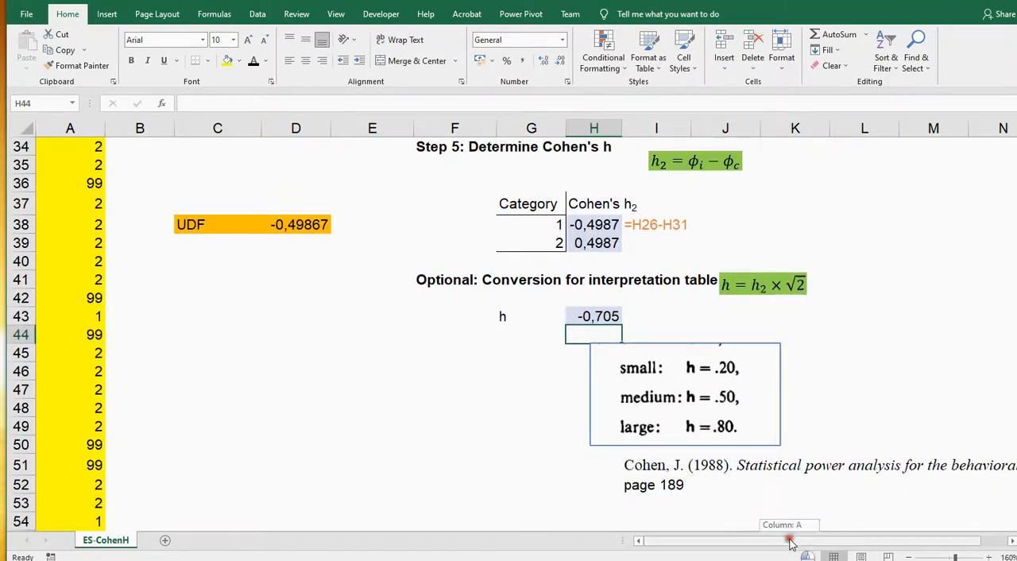
pyautogui.hscroll(3)
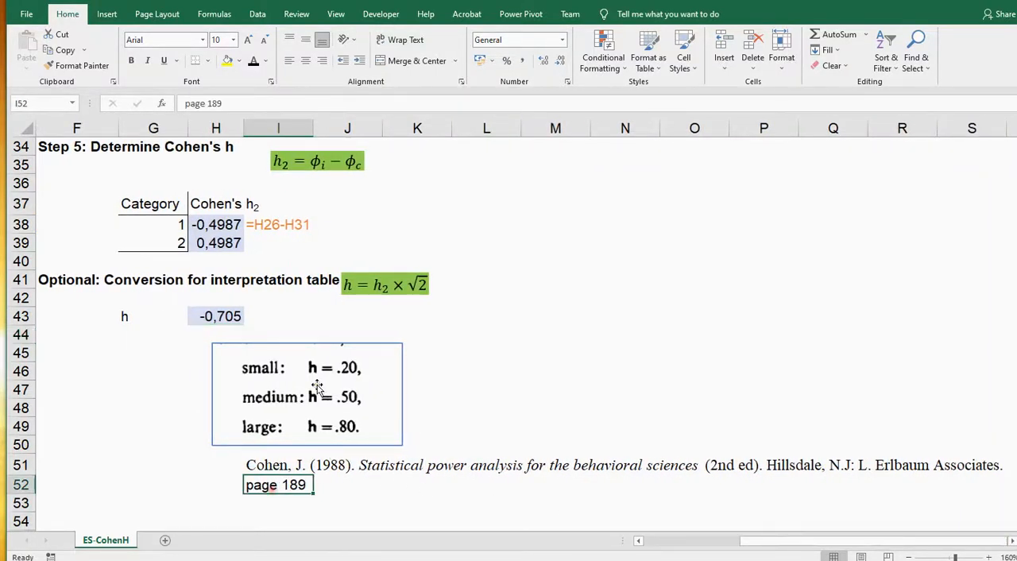
pyautogui.moveTo(319, 399)
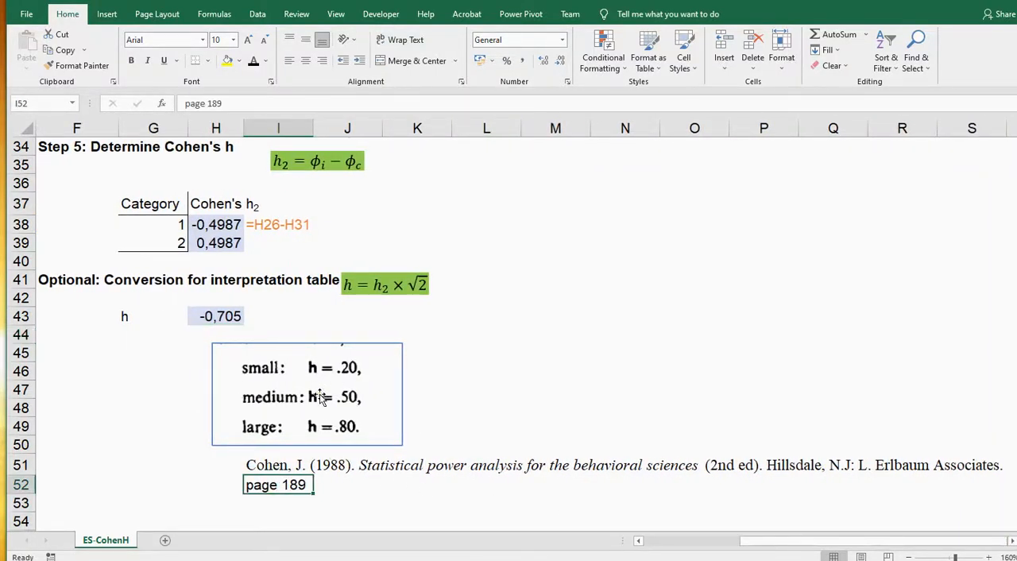
pyautogui.moveTo(387, 395)
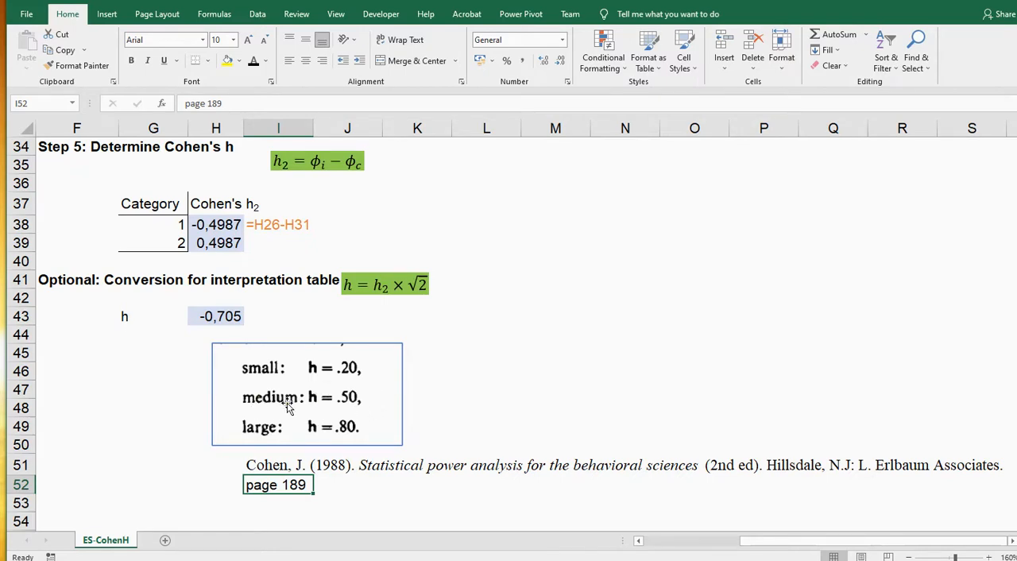
pyautogui.moveTo(346, 439)
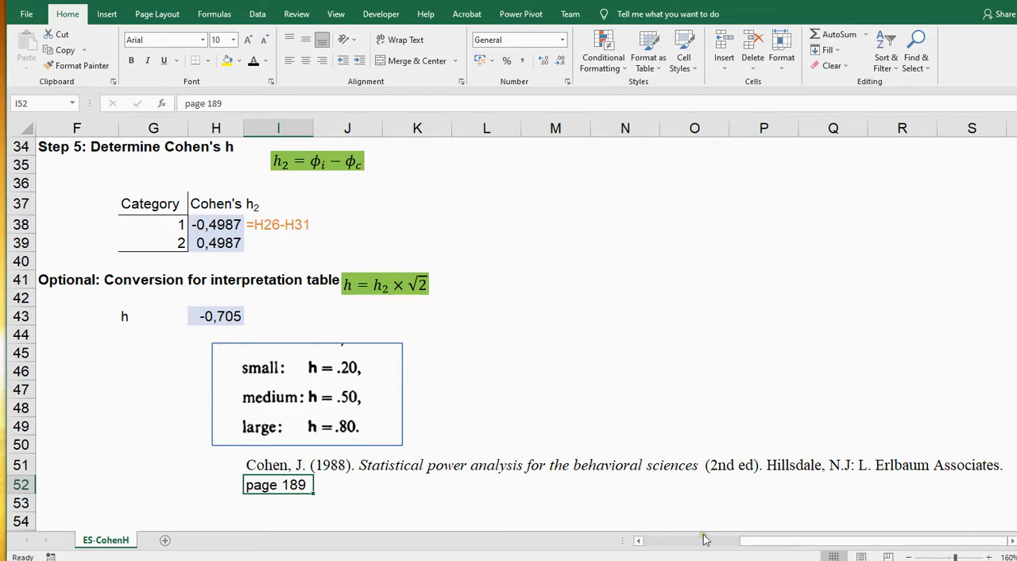
pyautogui.hscroll(-3)
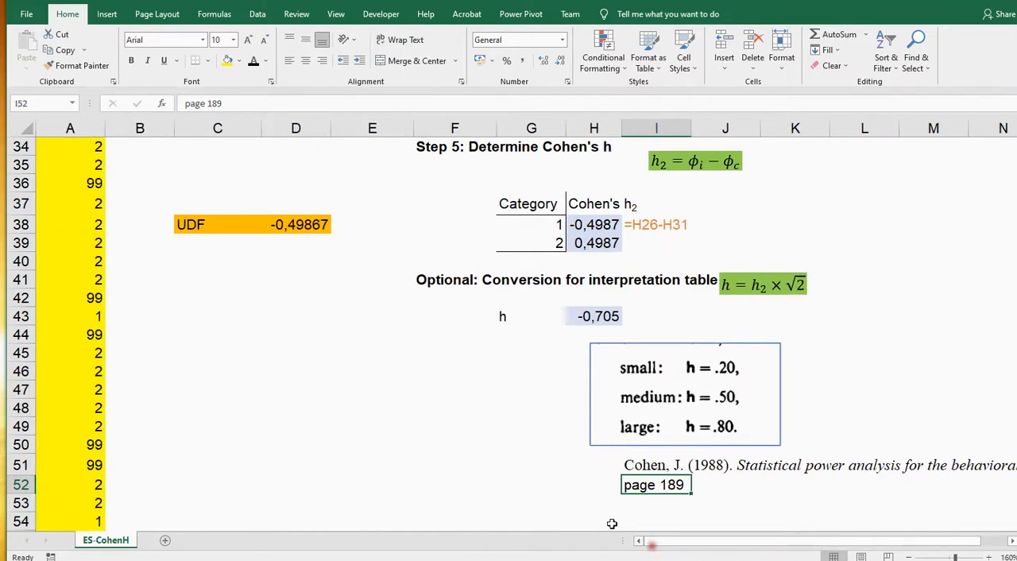
pyautogui.scroll(3)
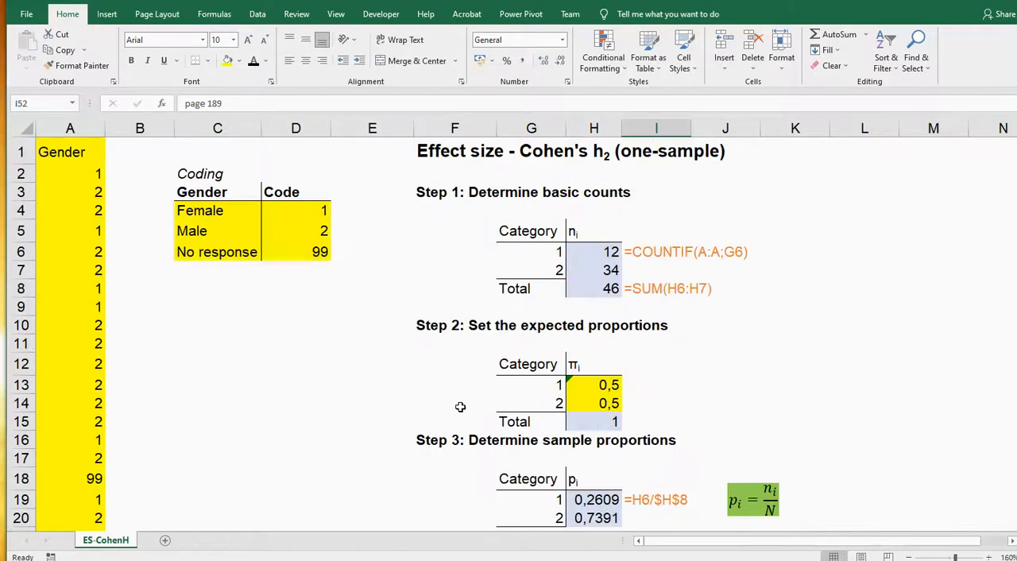
pyautogui.moveTo(424, 401)
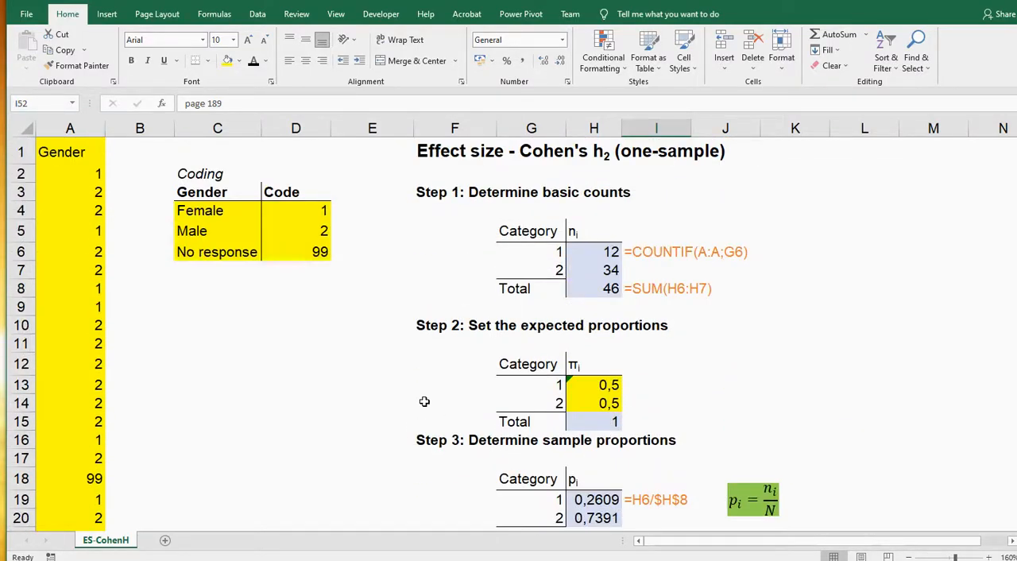
pyautogui.moveTo(424, 401)
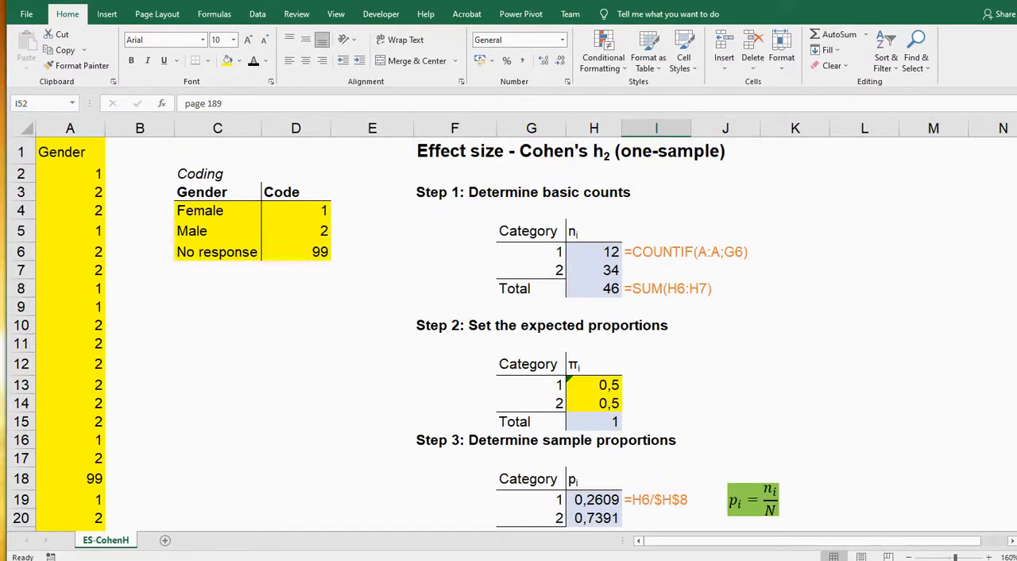